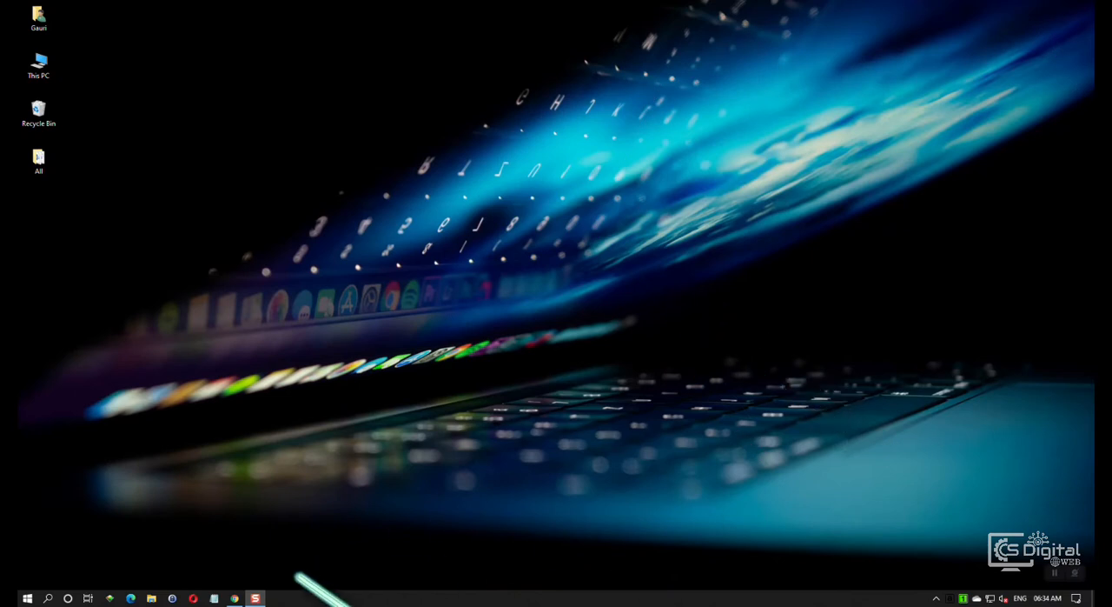
Search Google for 'download phpmyadmin' from the Chrome address bar
{"action": "left_click", "coordinate": [130, 598]}
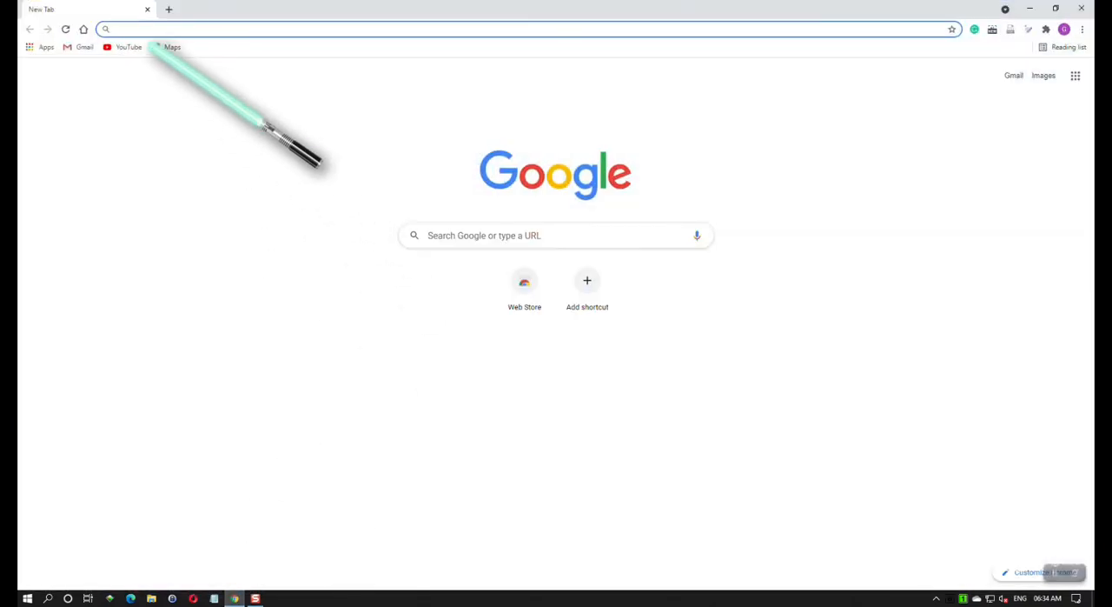
{"action": "type", "text": "down"}
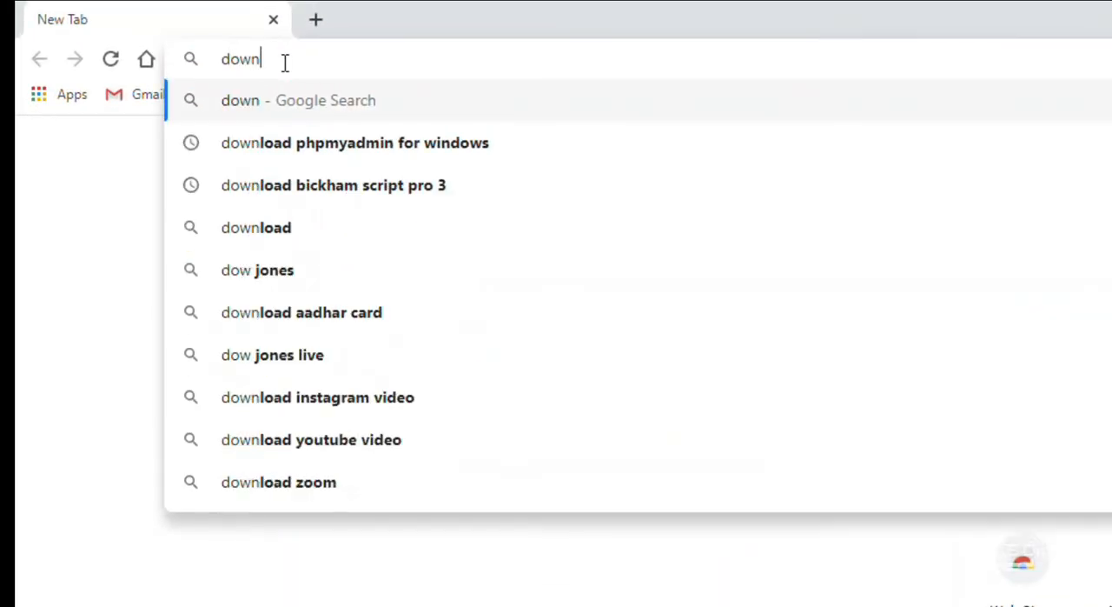
{"action": "type", "text": "load php"}
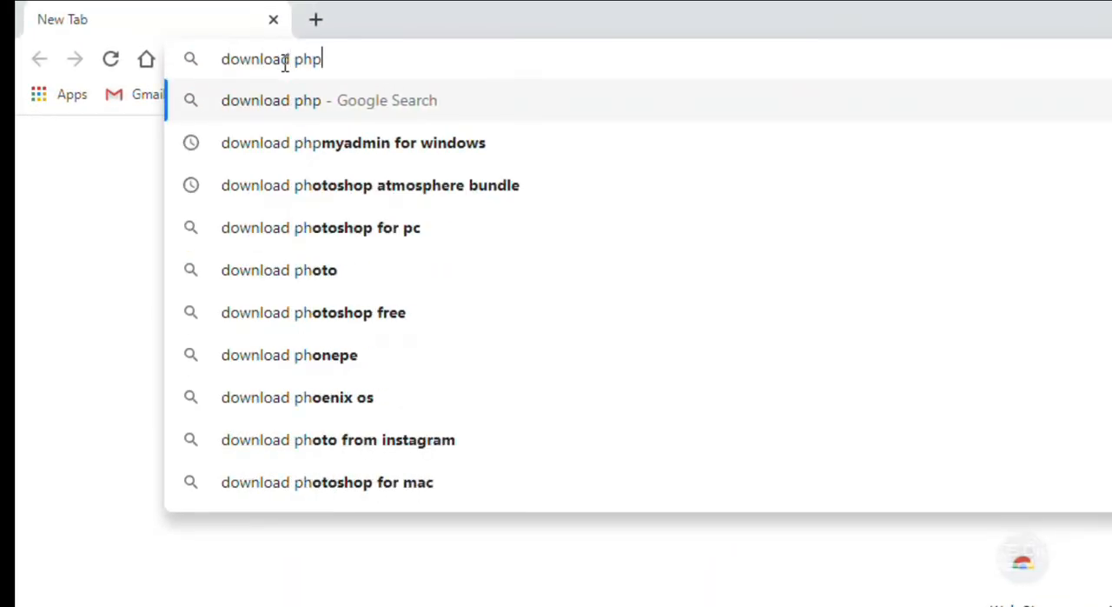
{"action": "type", "text": "myadm"}
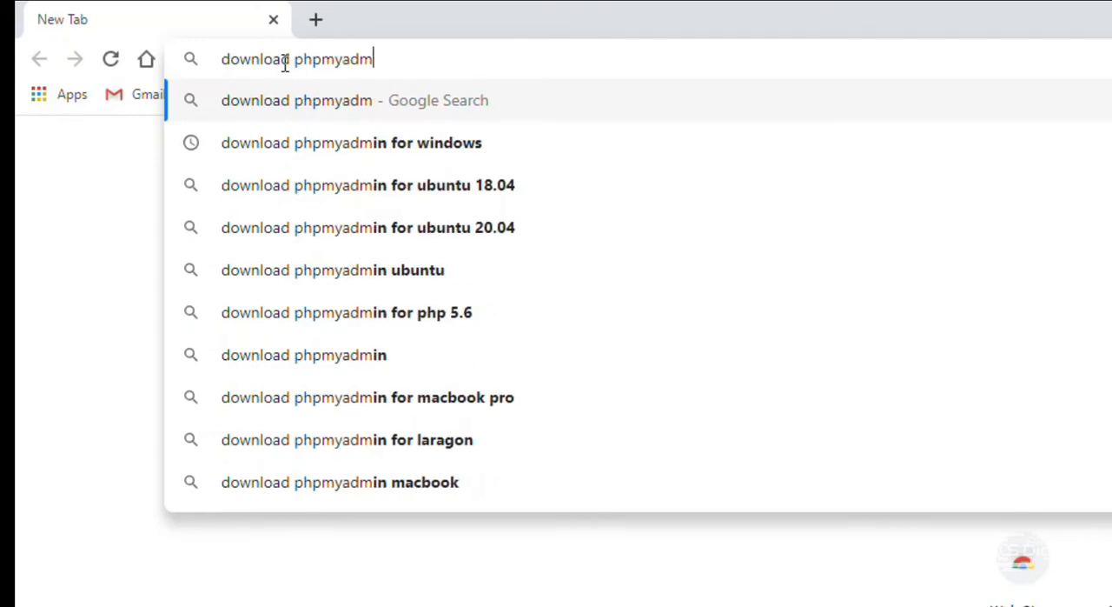
{"action": "key", "text": "Return"}
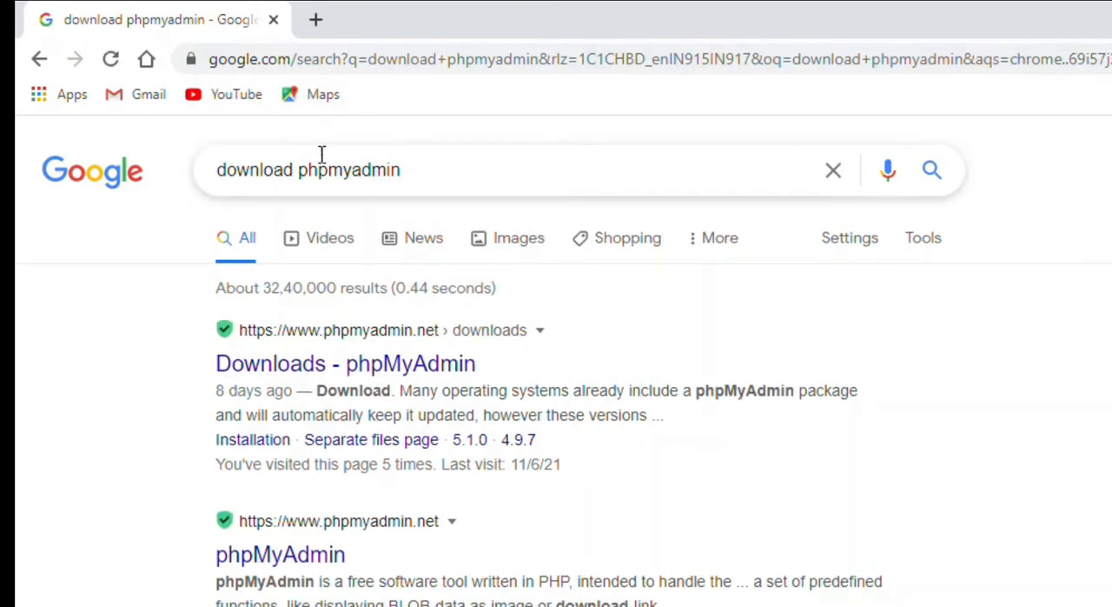
Go to the official phpMyAdmin downloads page from the search results
{"action": "left_click", "coordinate": [344, 362]}
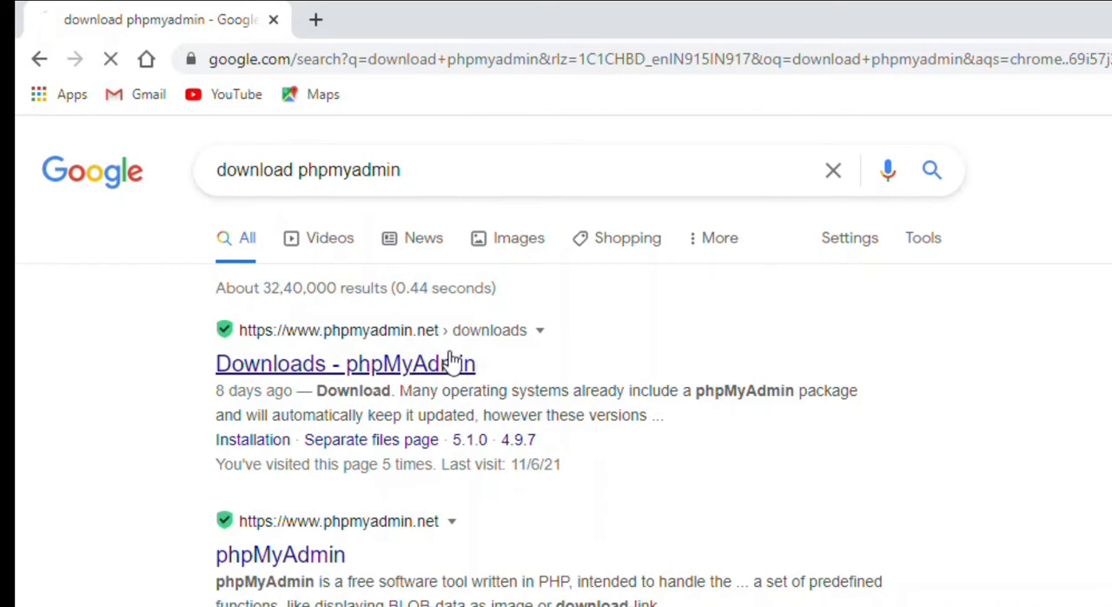
{"action": "left_click", "coordinate": [346, 362]}
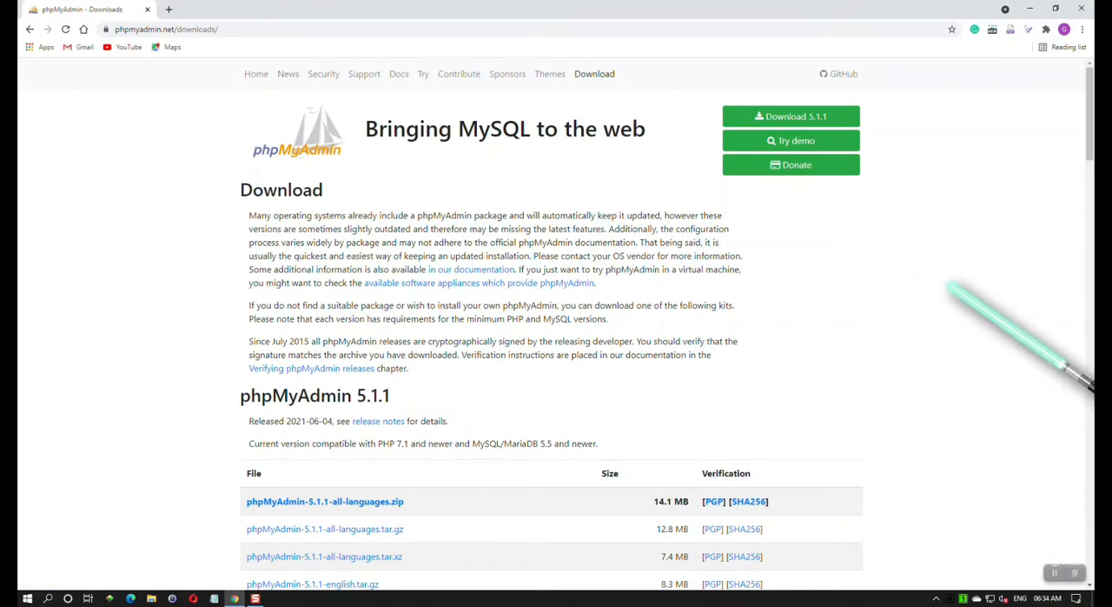
{"action": "scroll", "scroll_direction": "down", "scroll_amount": 3}
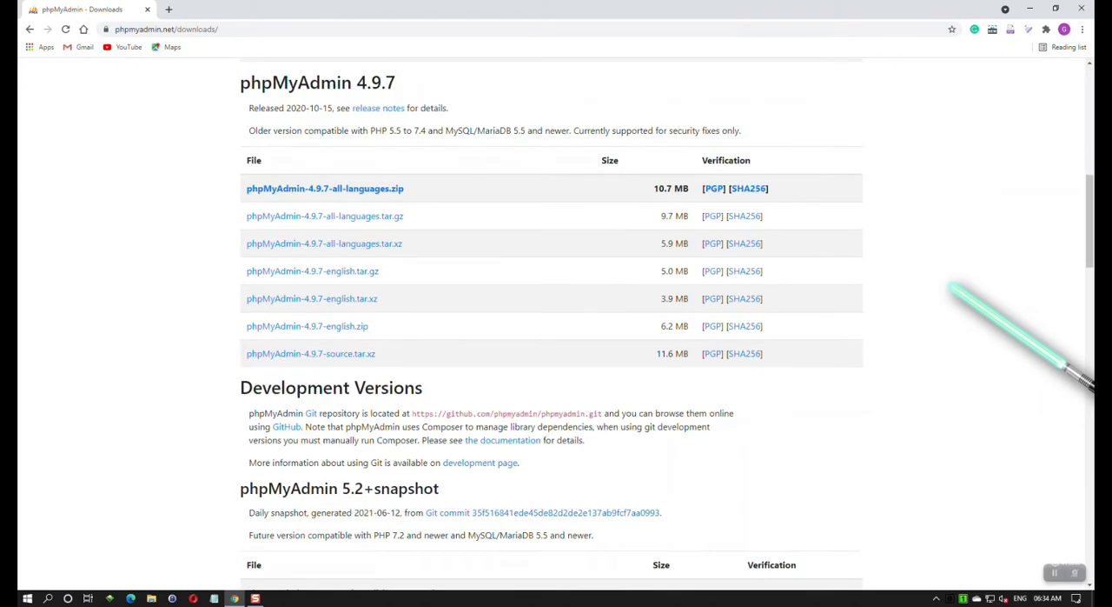
{"action": "scroll", "scroll_direction": "down", "scroll_amount": 3}
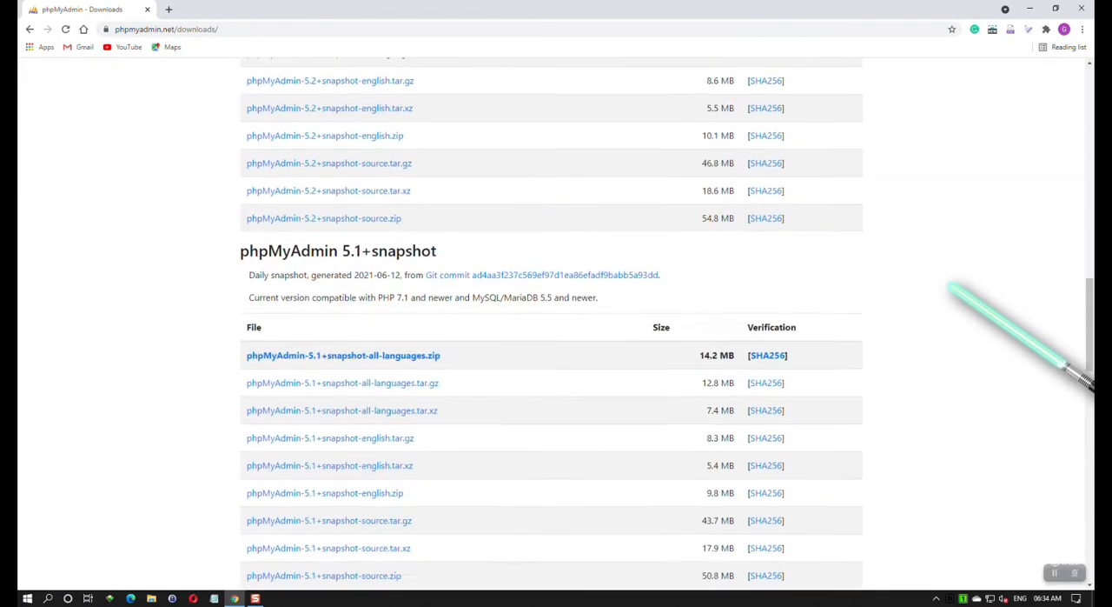
{"action": "scroll", "scroll_direction": "up", "scroll_amount": 3}
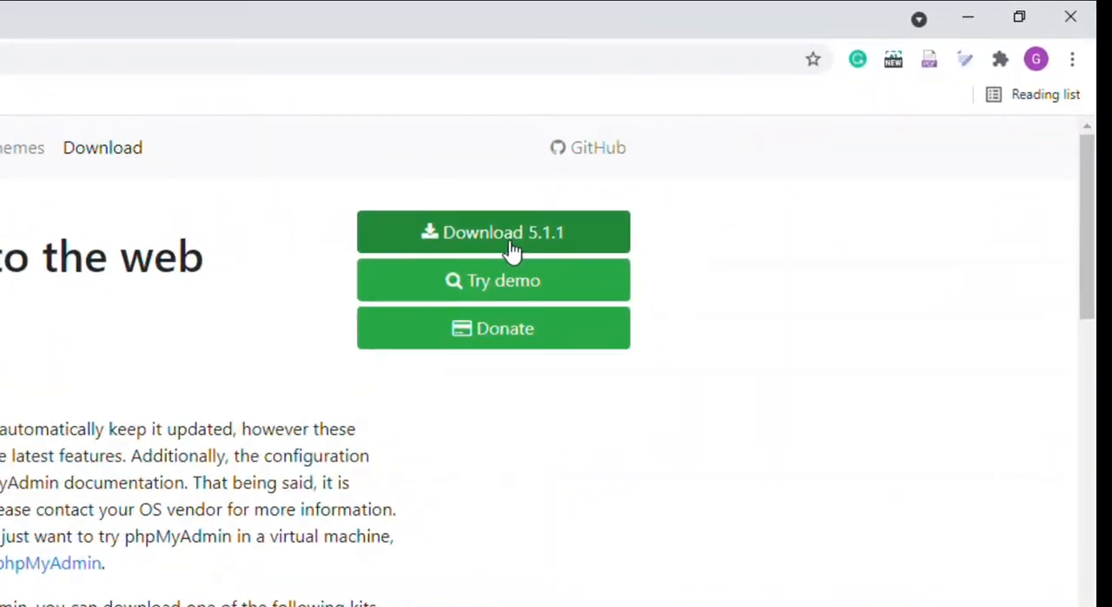
Download the phpMyAdmin 5.1.1 all-languages zip and dismiss the completion notice
{"action": "left_click", "coordinate": [494, 231]}
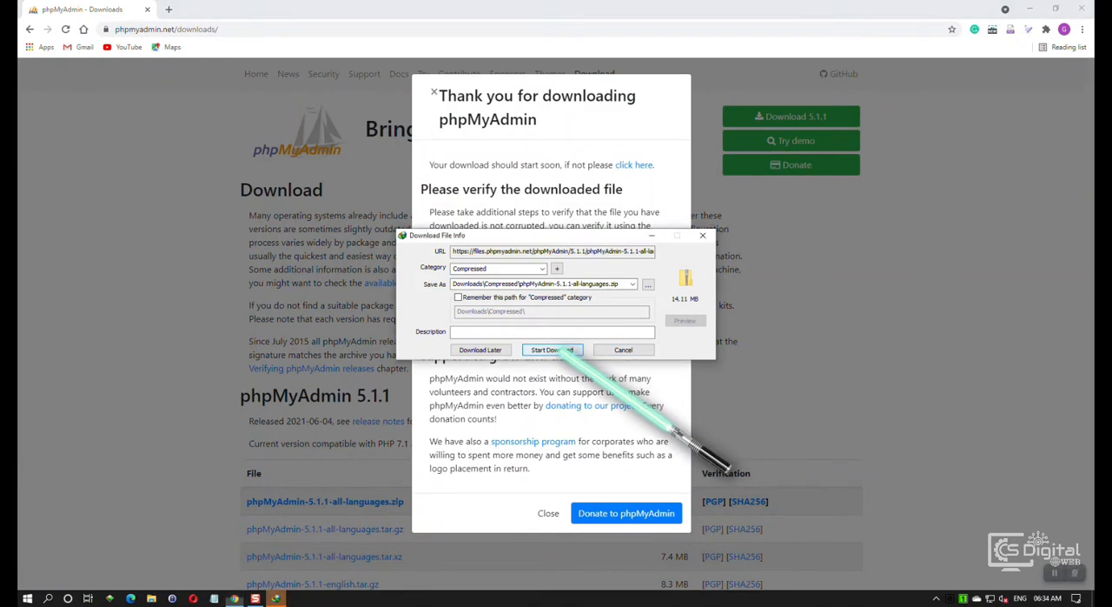
{"action": "left_click", "coordinate": [548, 350]}
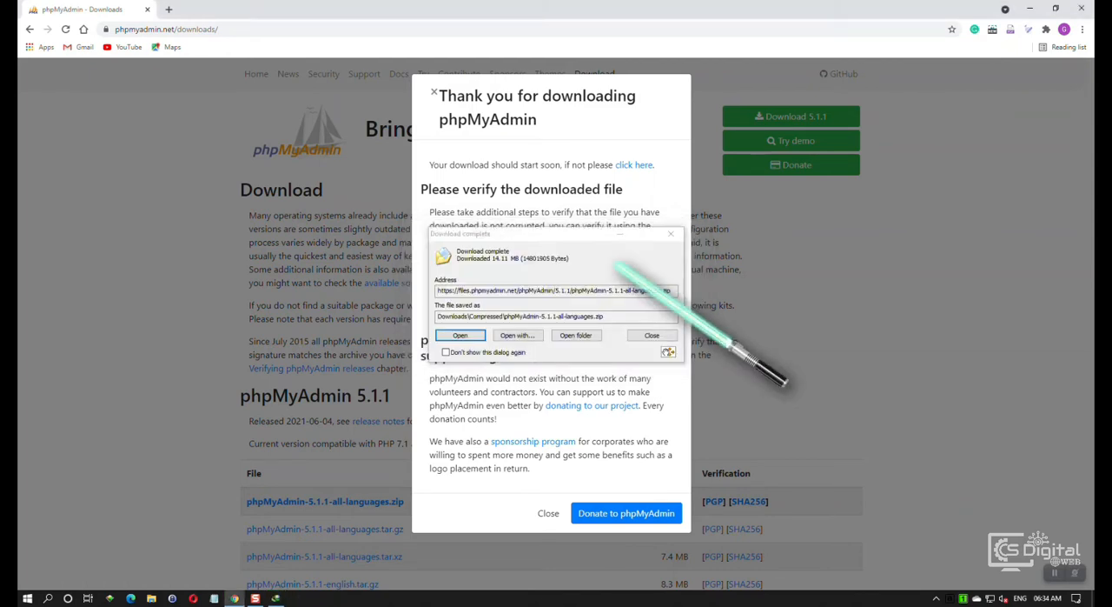
{"action": "left_click", "coordinate": [650, 334]}
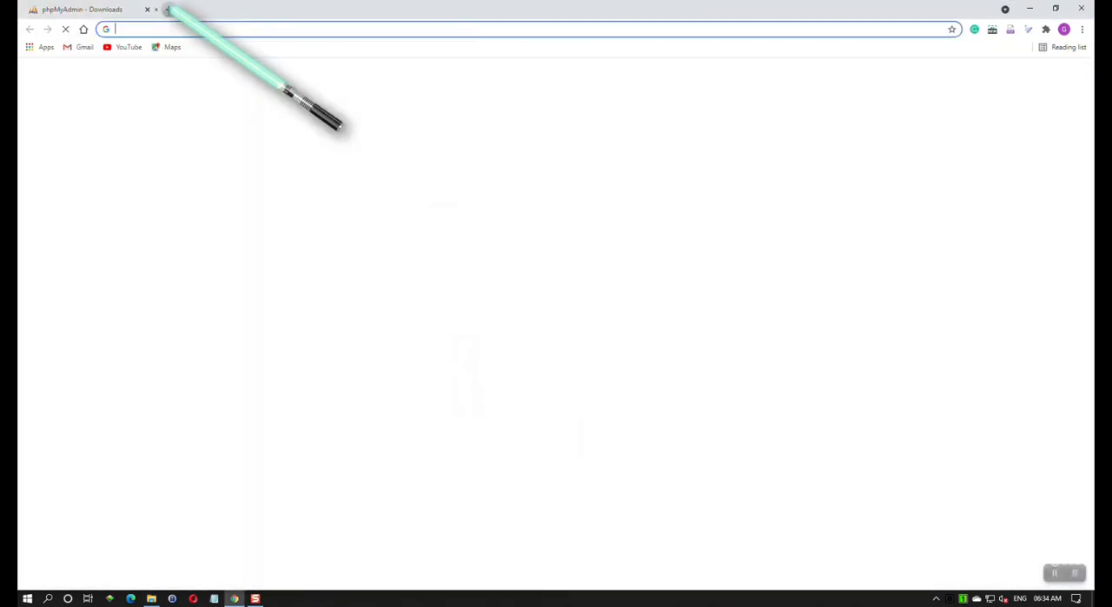
Go to csdigitalweb.online/cpanel and continue to the cPanel login page
{"action": "type", "text": "csdigitalweb."}
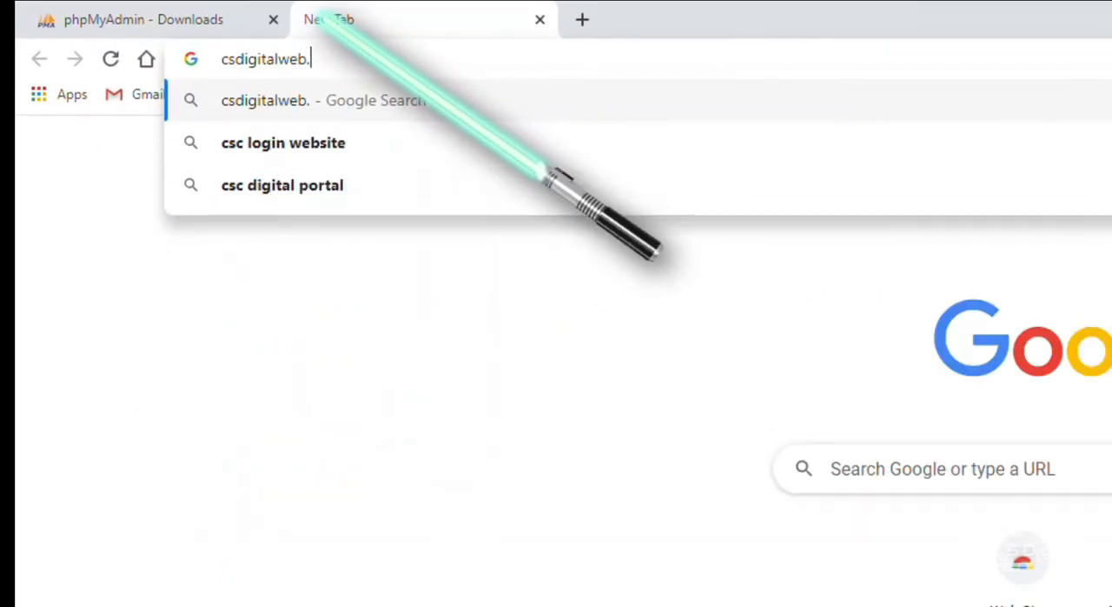
{"action": "type", "text": "online/cp"}
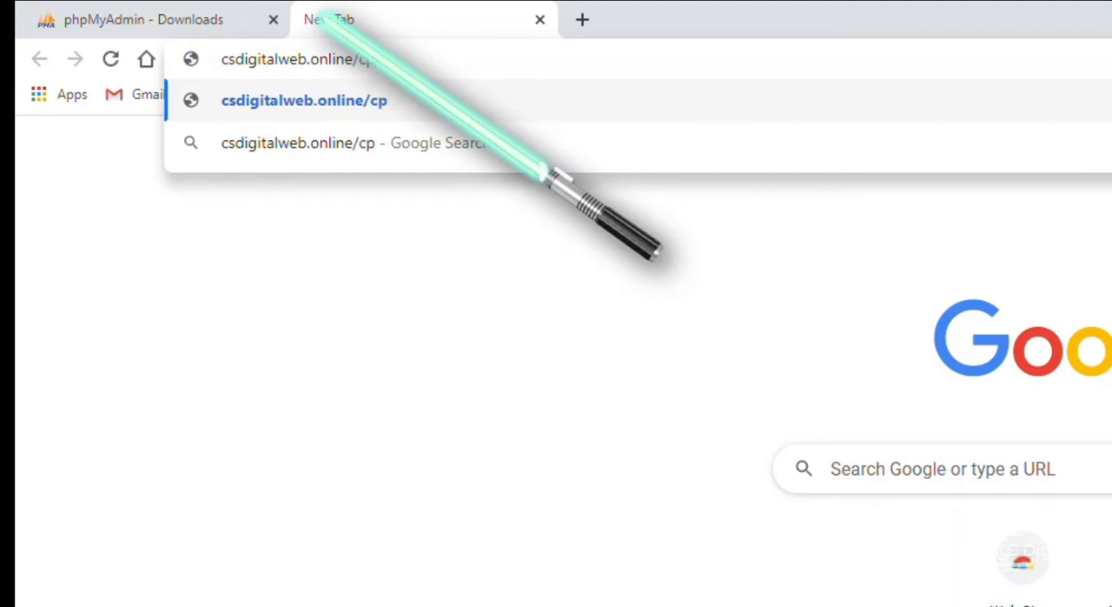
{"action": "type", "text": "anel"}
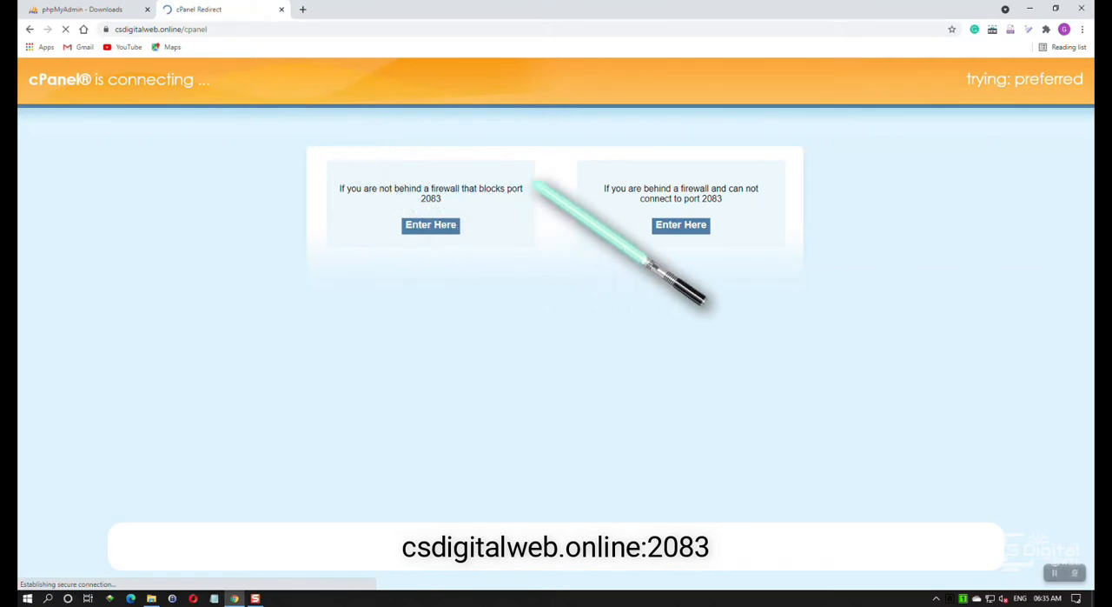
{"action": "left_click", "coordinate": [431, 225]}
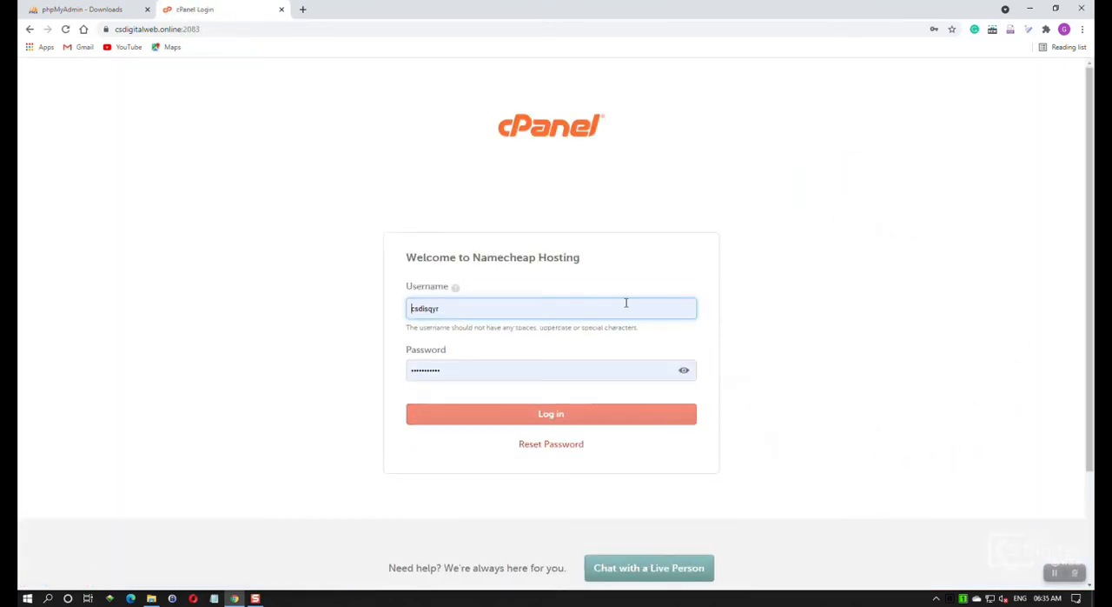
Sign in to cPanel with the hosting account username and password
{"action": "left_click", "coordinate": [551, 414]}
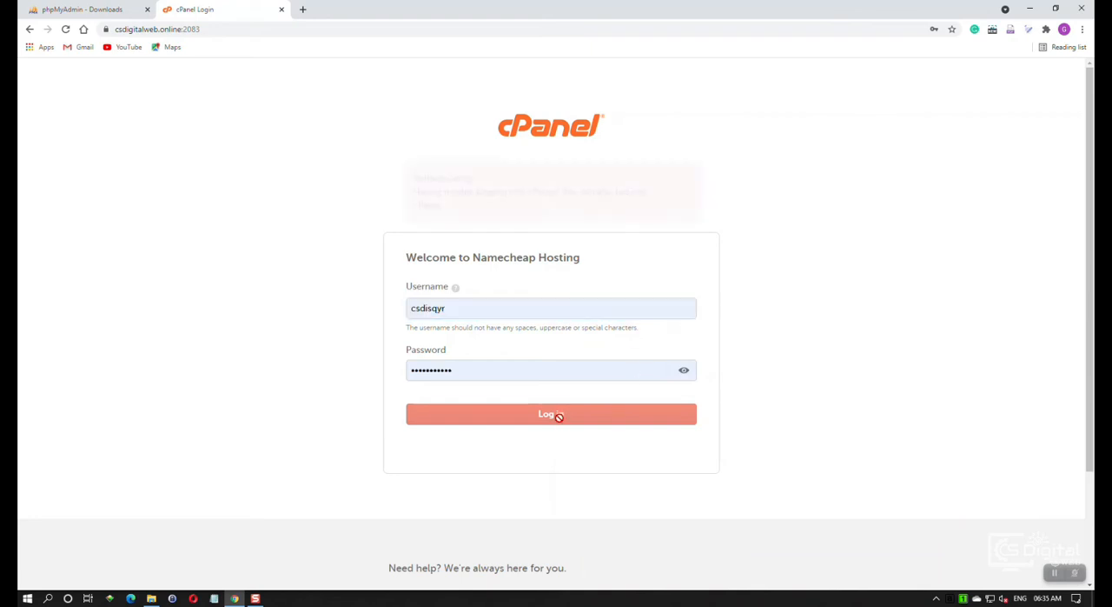
{"action": "left_click", "coordinate": [550, 414]}
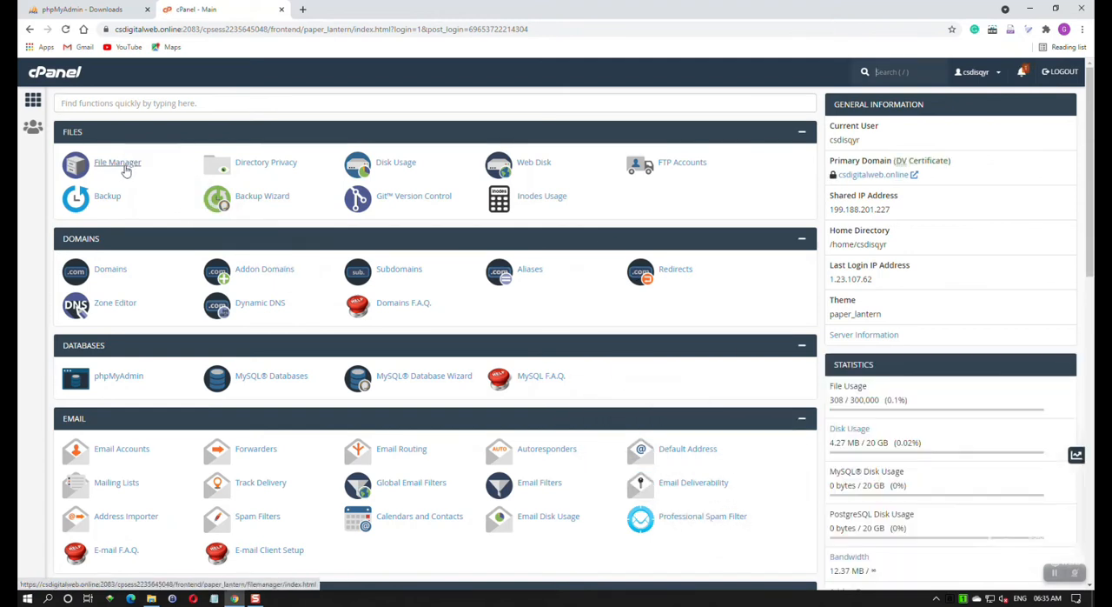
In File Manager, go into public_html and upload phpMyAdmin-5.1.1-all-languages.zip
{"action": "left_click", "coordinate": [118, 164]}
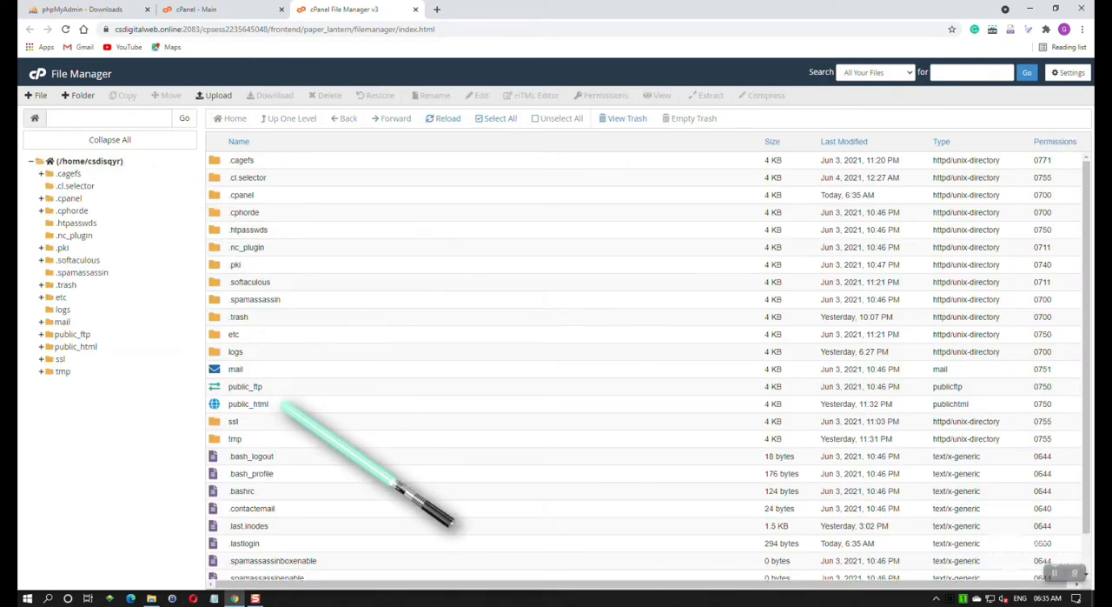
{"action": "left_click", "coordinate": [248, 403]}
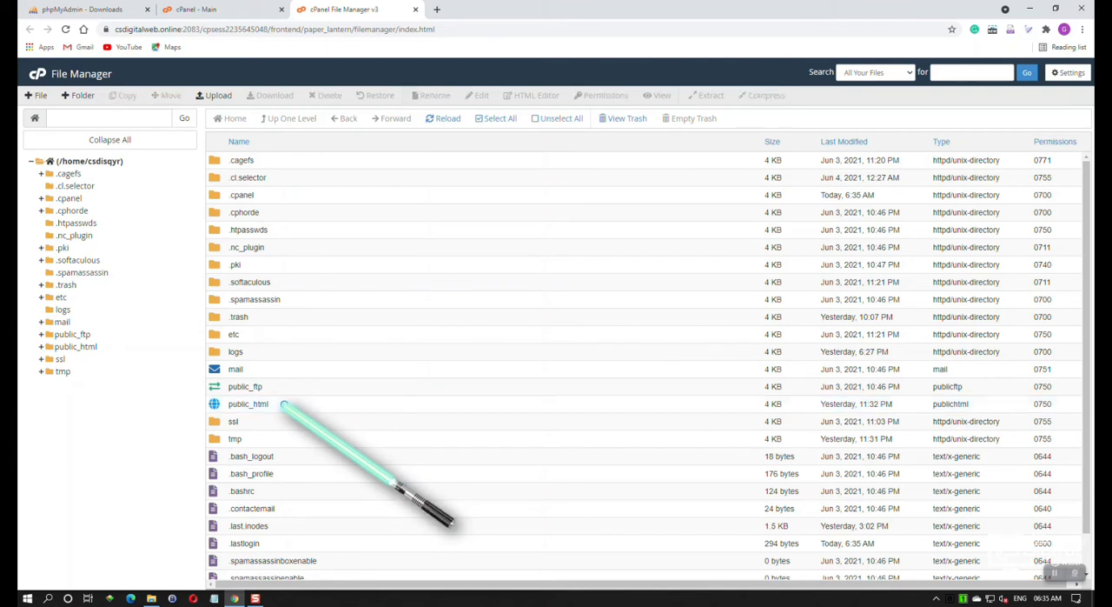
{"action": "double_click", "coordinate": [247, 403]}
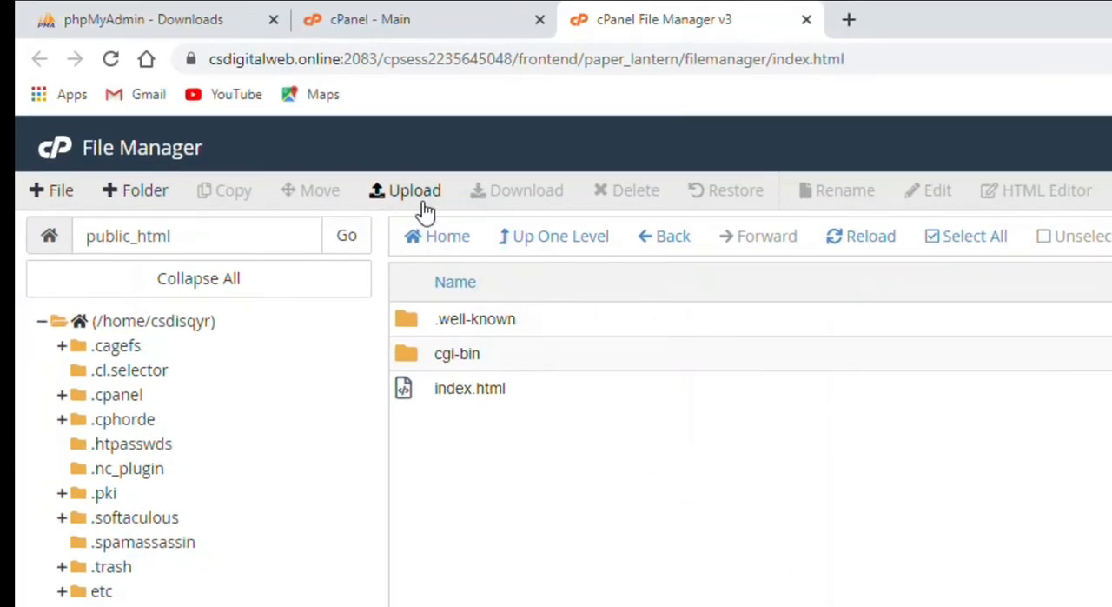
{"action": "left_click", "coordinate": [405, 189]}
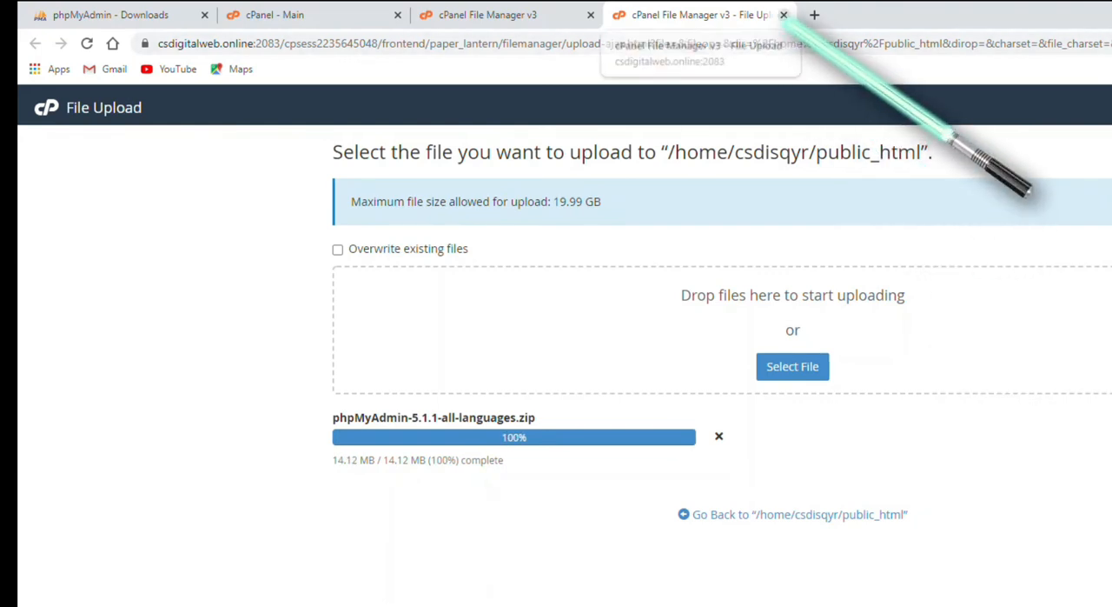
Reload public_html, extract the phpMyAdmin 5.1.1 zip and dismiss the extraction results
{"action": "left_click", "coordinate": [782, 14]}
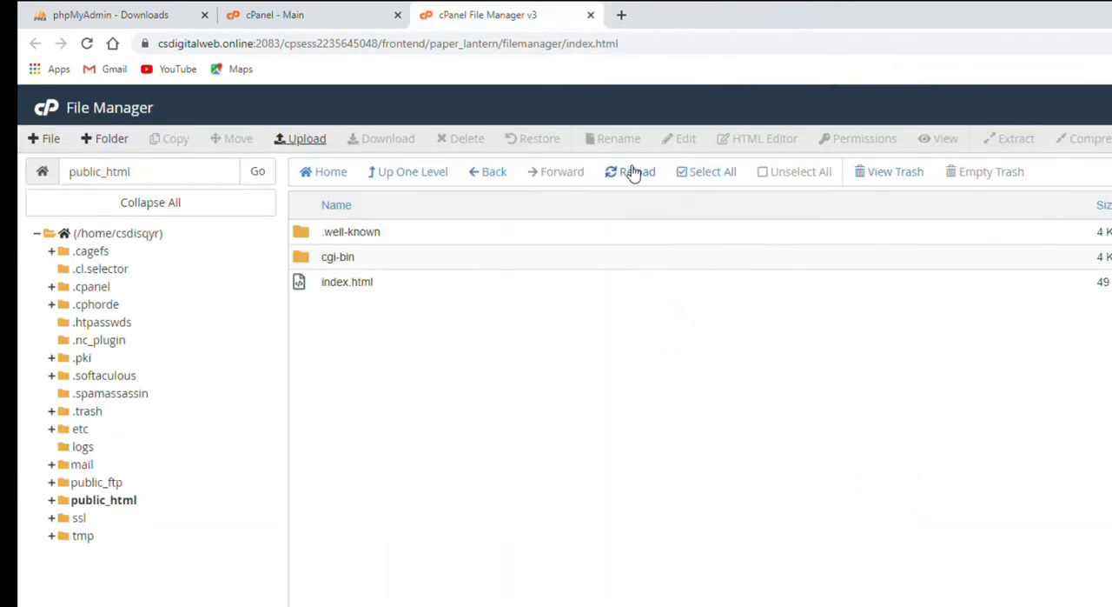
{"action": "left_click", "coordinate": [631, 171]}
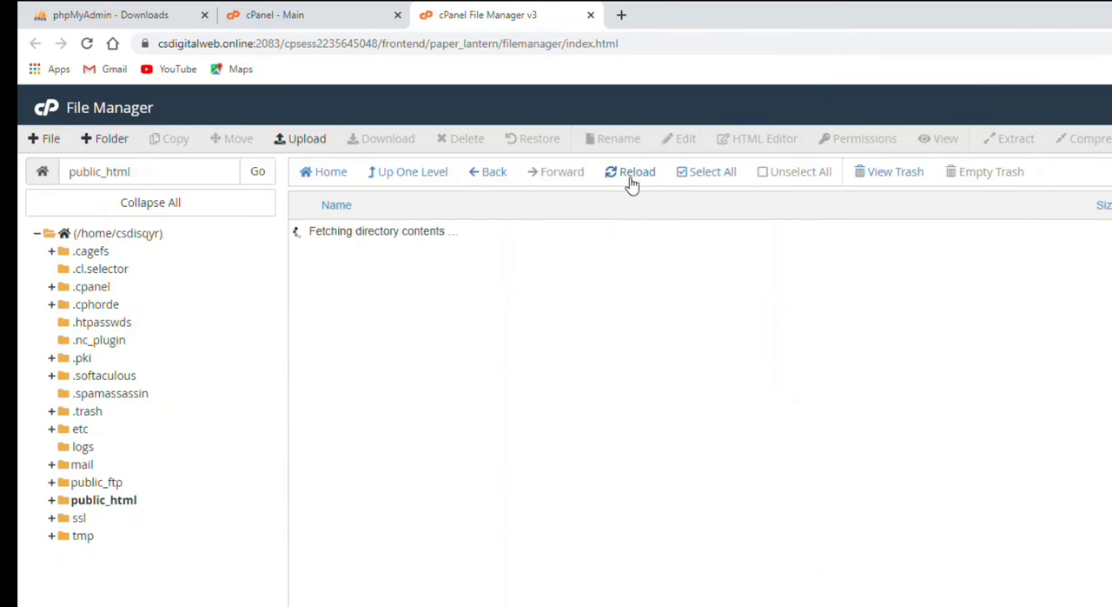
{"action": "left_click", "coordinate": [636, 170]}
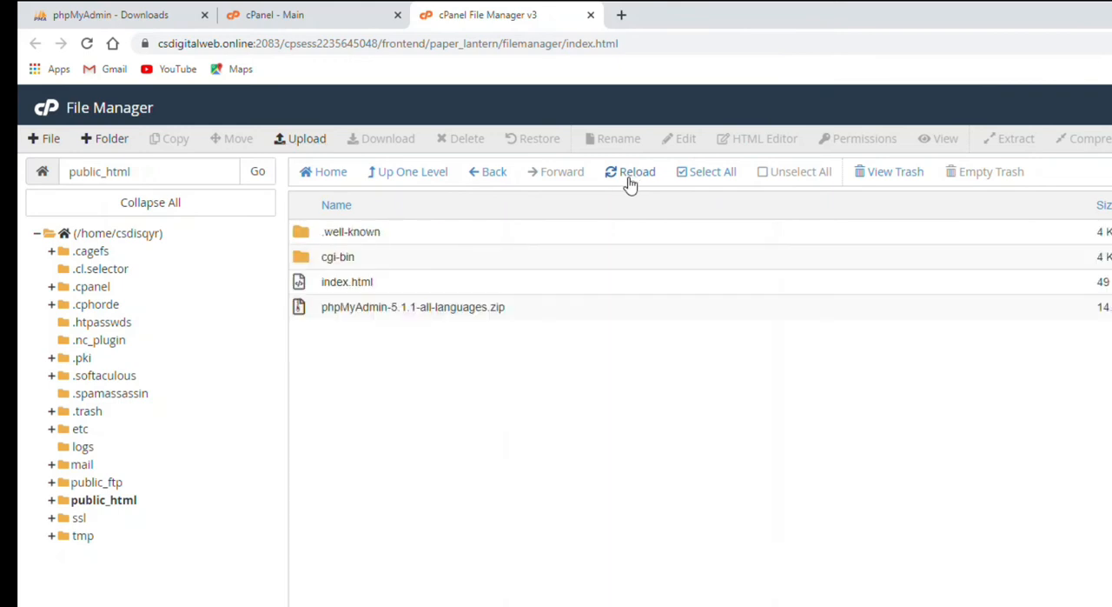
{"action": "left_click", "coordinate": [414, 306]}
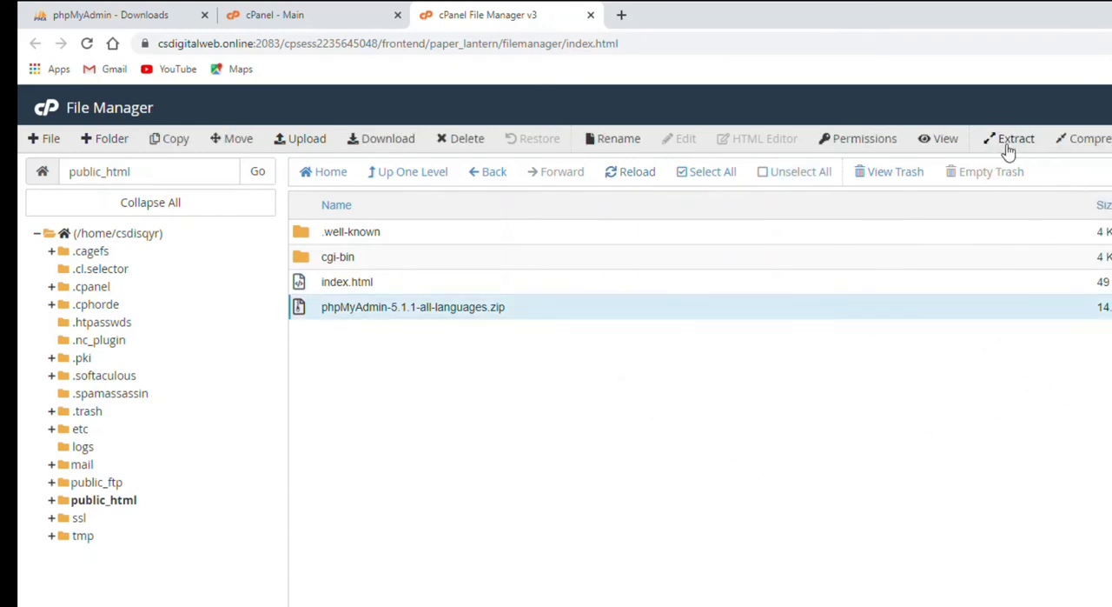
{"action": "left_click", "coordinate": [1008, 139]}
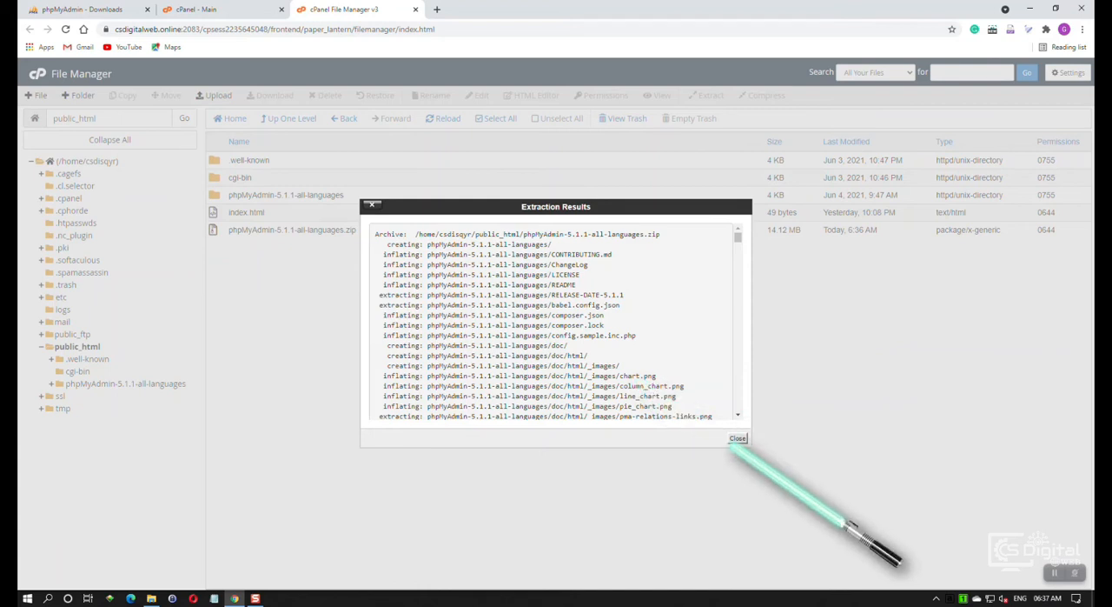
{"action": "left_click", "coordinate": [737, 438]}
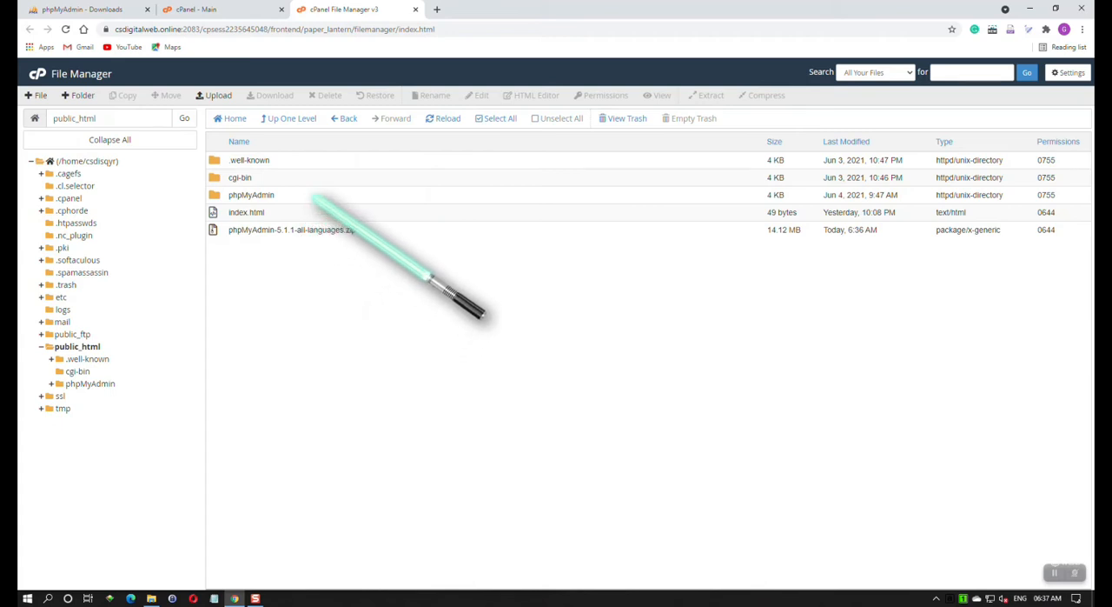
Look inside the phpMyAdmin folder, then return to the cPanel main tab
{"action": "double_click", "coordinate": [250, 195]}
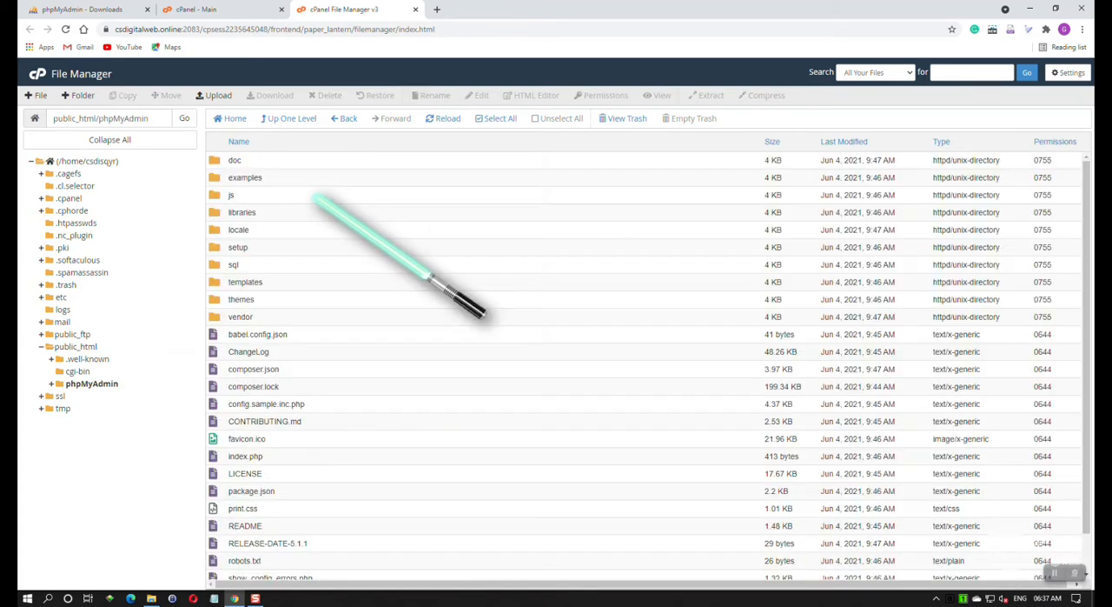
{"action": "left_click", "coordinate": [287, 118]}
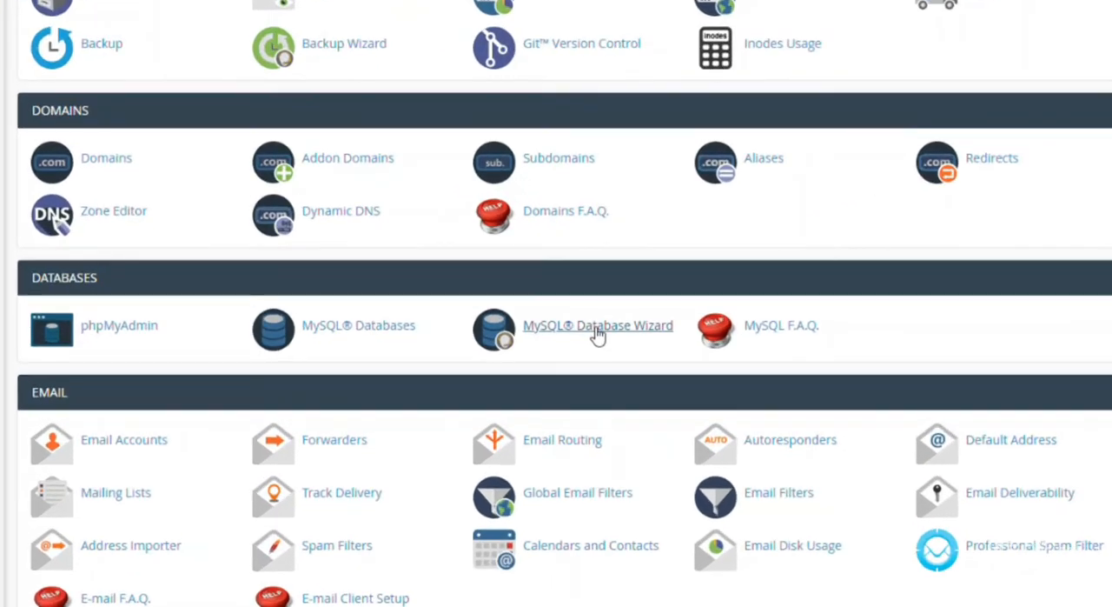
In MySQL Database Wizard, create database csdisqyr_csdigital, noting the name down
{"action": "scroll", "scroll_direction": "up", "scroll_amount": 3}
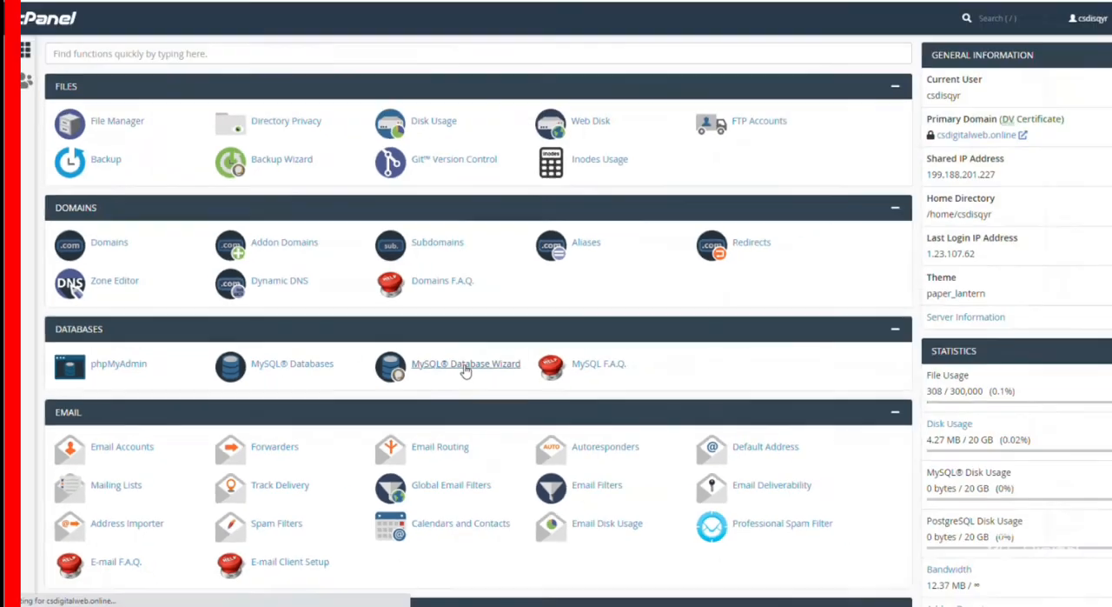
{"action": "left_click", "coordinate": [466, 364]}
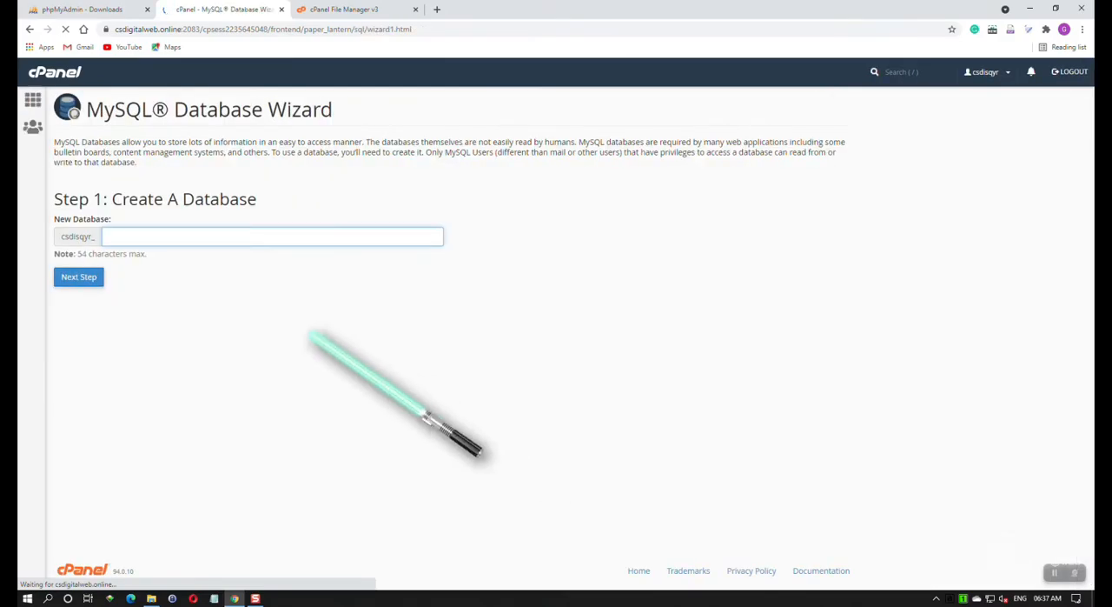
{"action": "type", "text": "csdigital"}
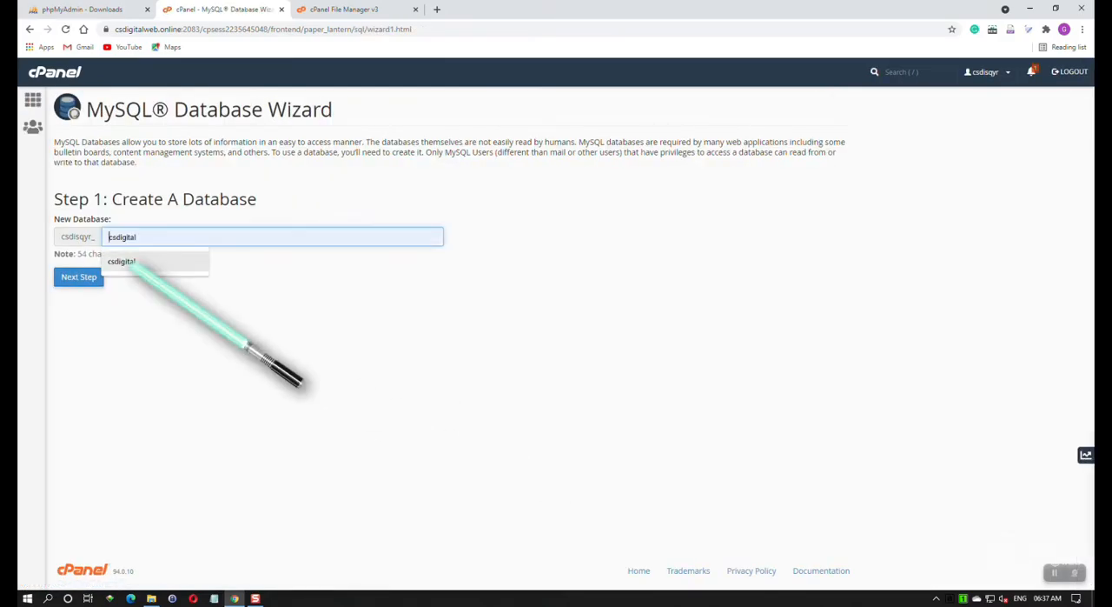
{"action": "left_click", "coordinate": [214, 598]}
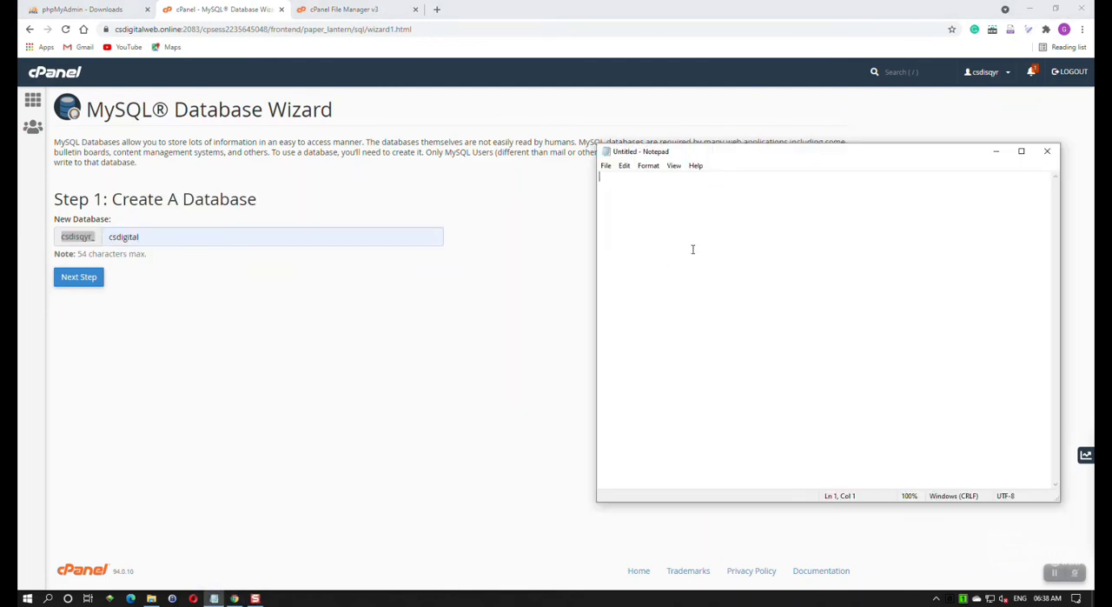
{"action": "type", "text": "csdisqyr_"}
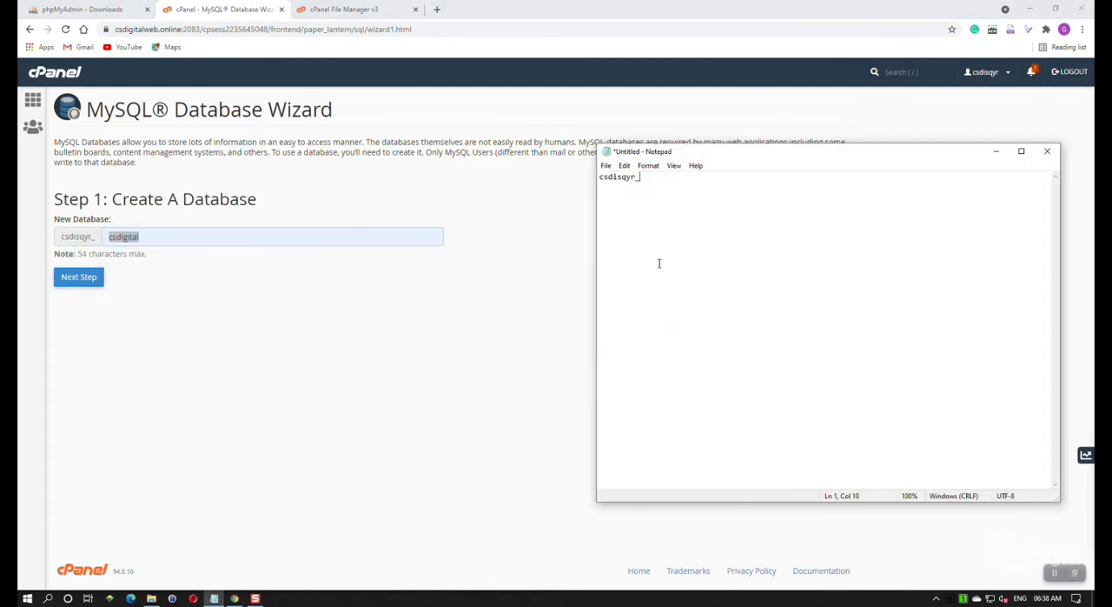
{"action": "type", "text": "csdigital"}
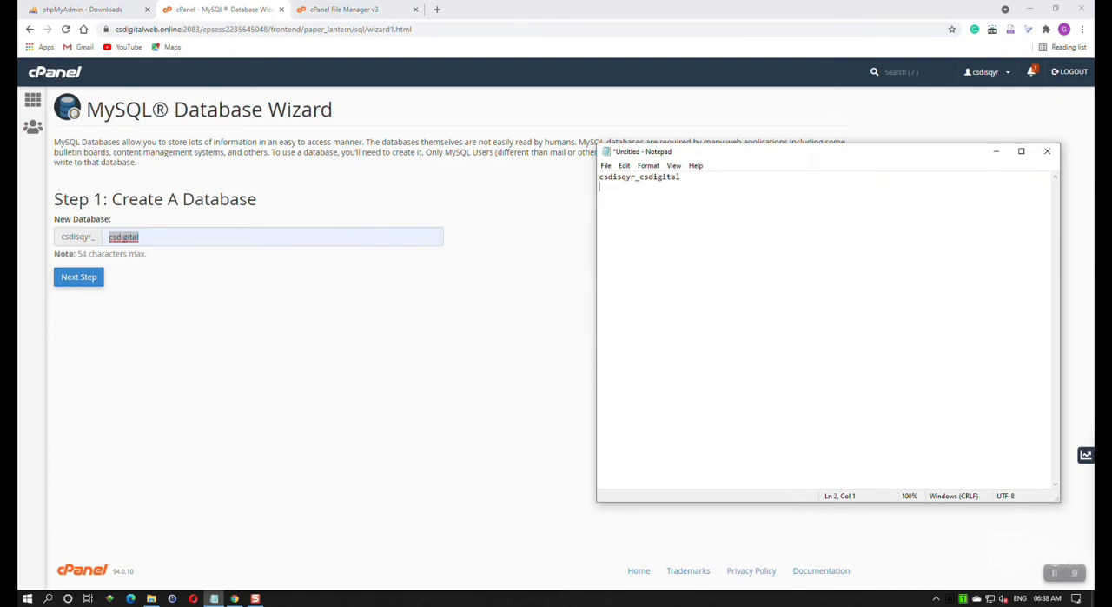
{"action": "left_click", "coordinate": [78, 277]}
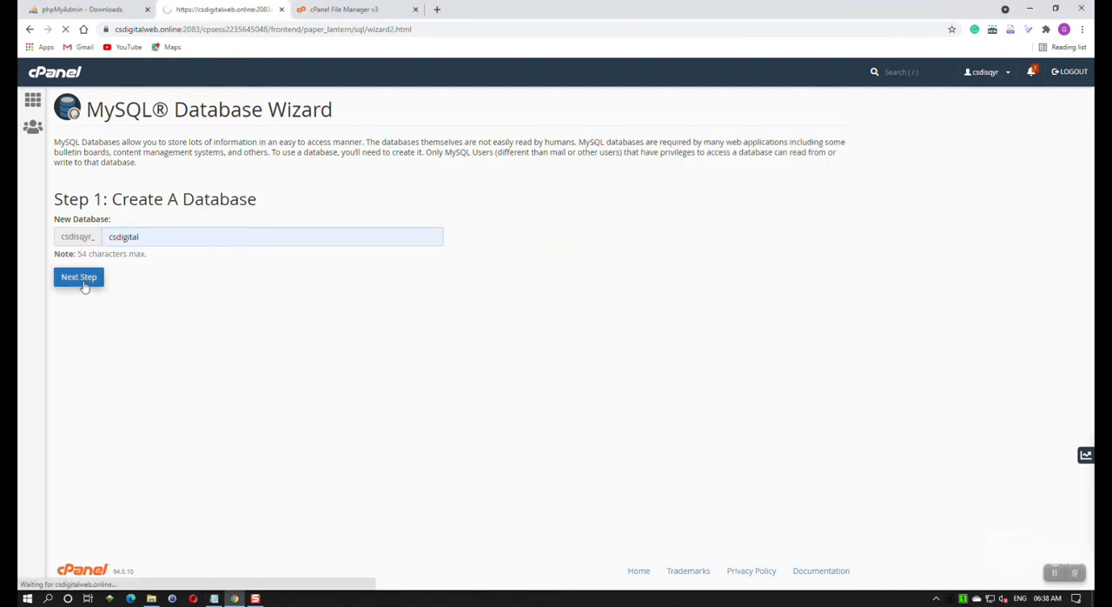
{"action": "left_click", "coordinate": [79, 276]}
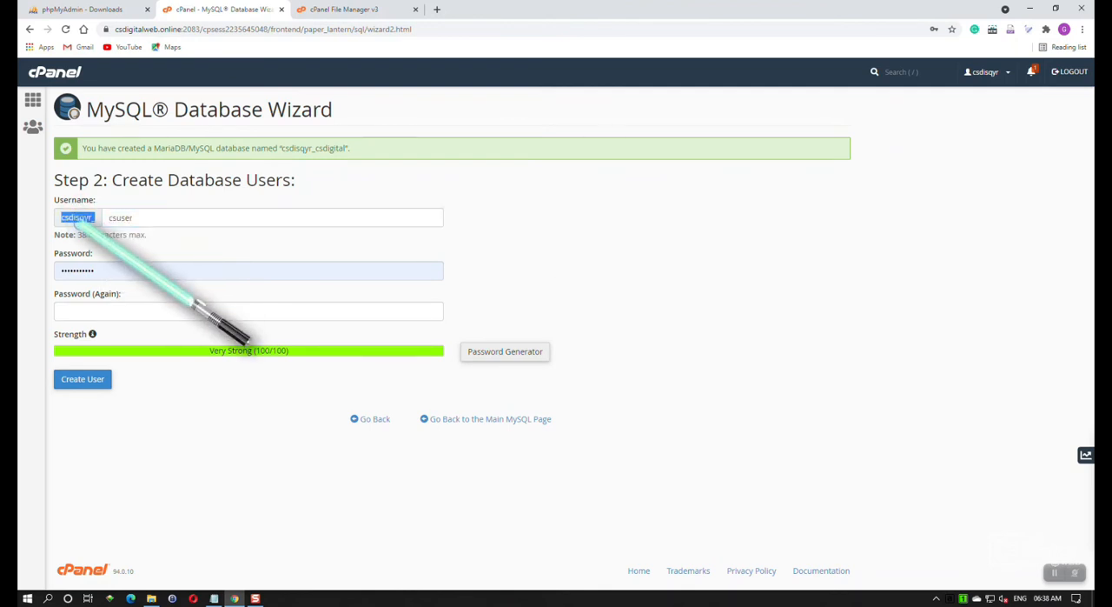
Create user csdisqyr_csuser with a generated password, grant all privileges, and return home
{"action": "left_click", "coordinate": [274, 217]}
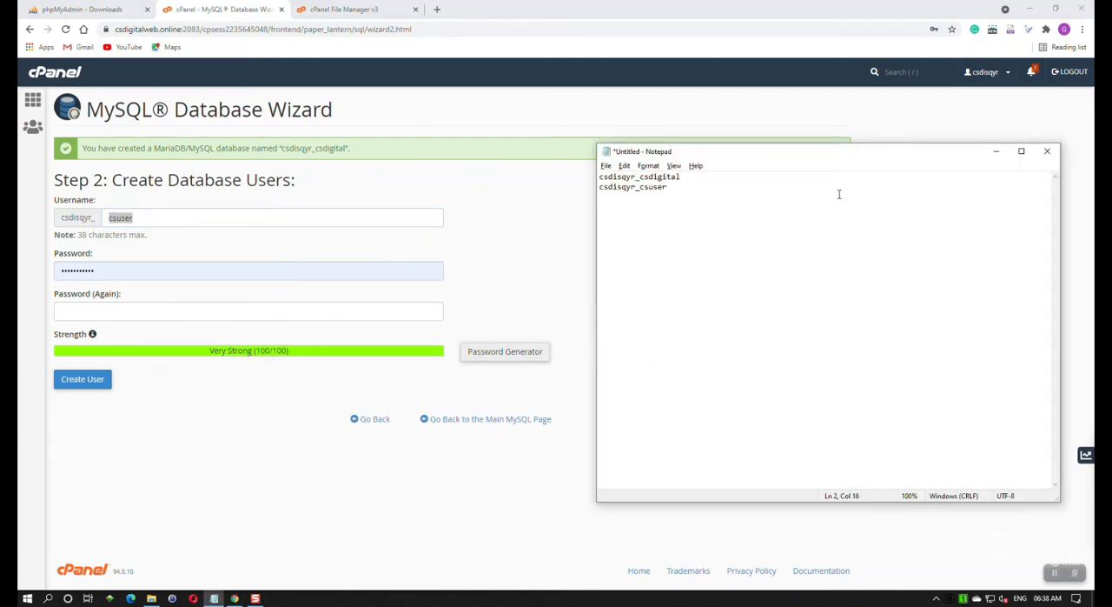
{"action": "left_click", "coordinate": [504, 351]}
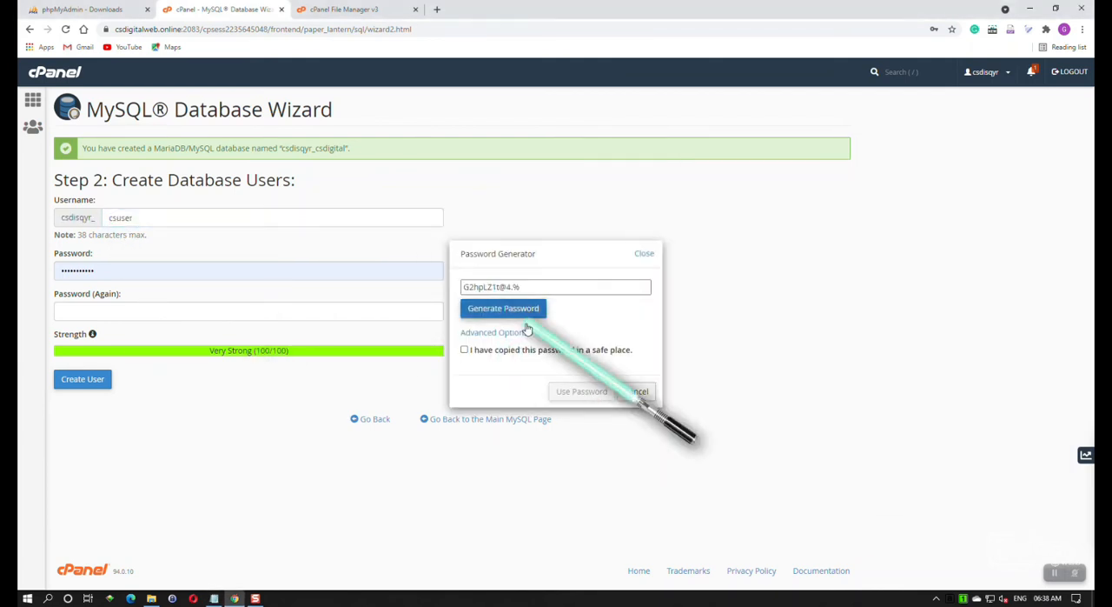
{"action": "left_click", "coordinate": [504, 308]}
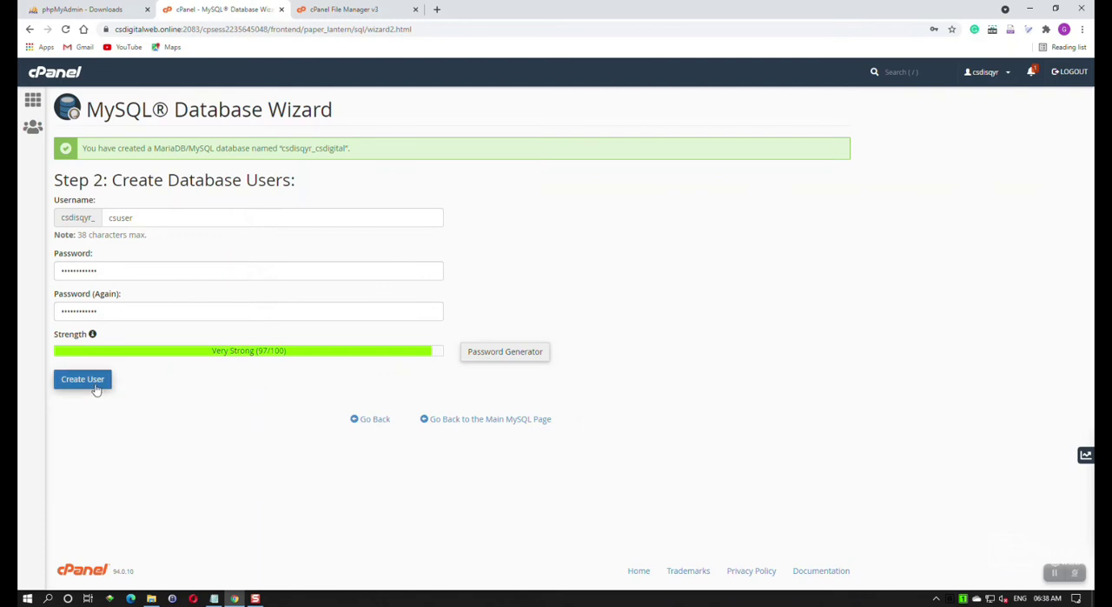
{"action": "left_click", "coordinate": [83, 379]}
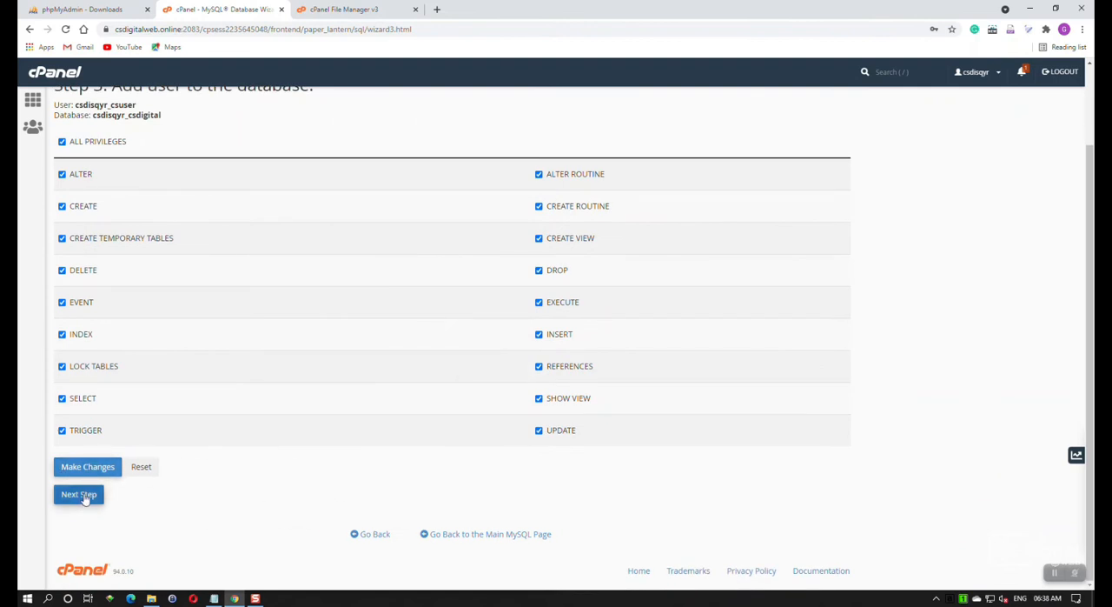
{"action": "left_click", "coordinate": [78, 493]}
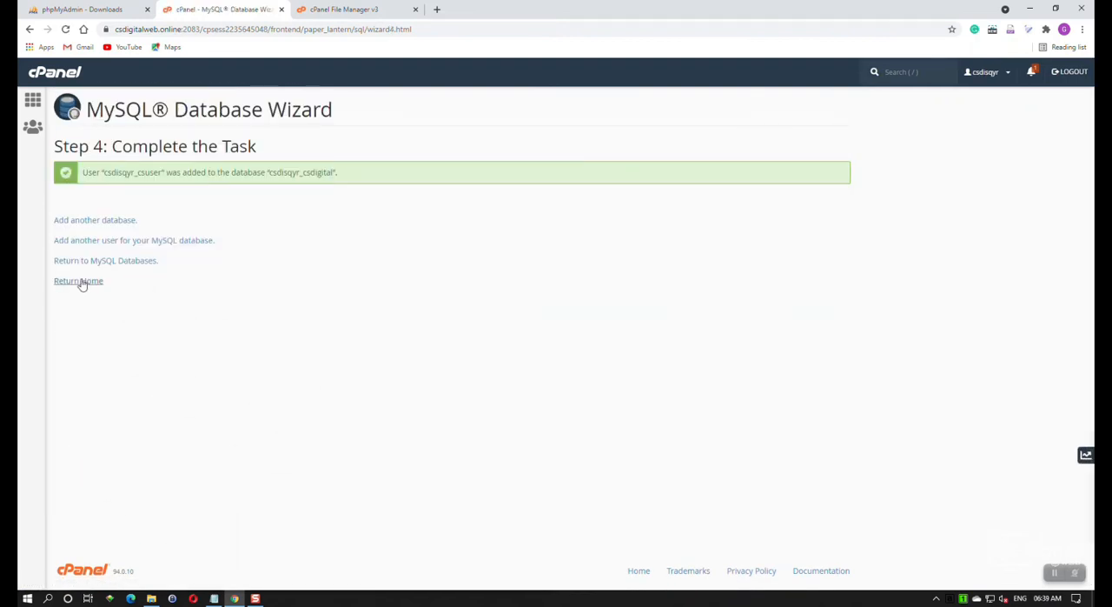
{"action": "left_click", "coordinate": [78, 281]}
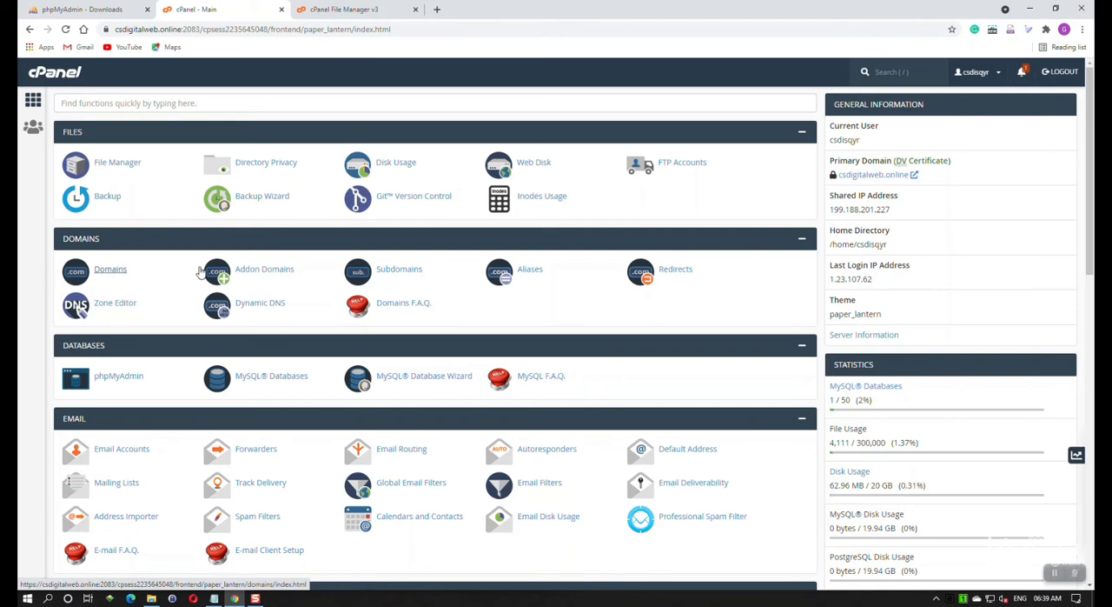
Load csdigitalweb.online/phpMyAdmin in a new tab to reach its login page
{"action": "left_click", "coordinate": [438, 9]}
{"action": "type", "text": "csdigitalweb.onli"}
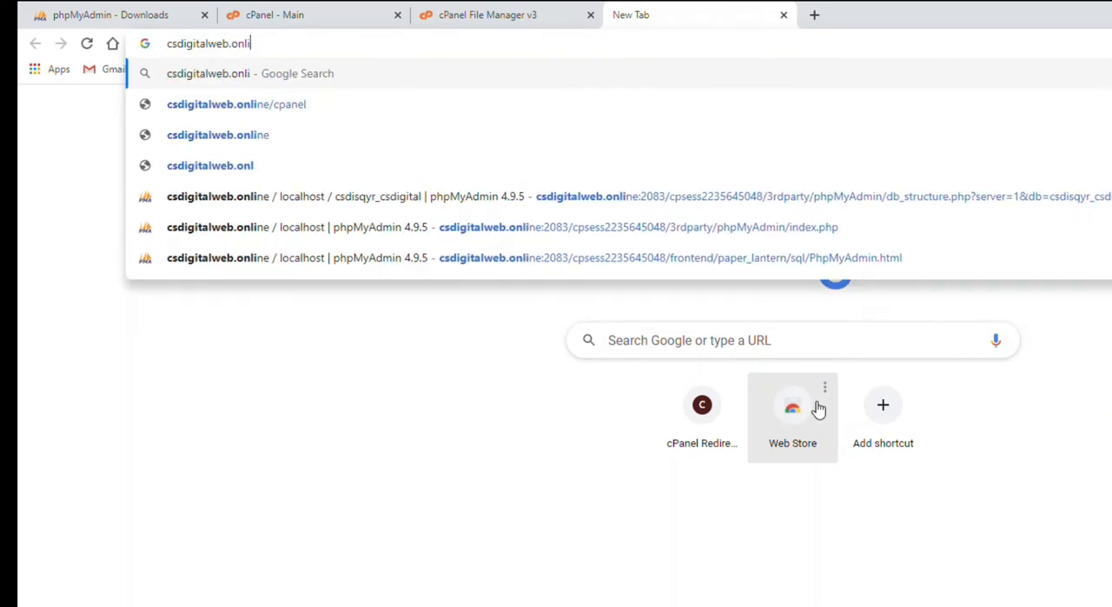
{"action": "type", "text": "ne/"}
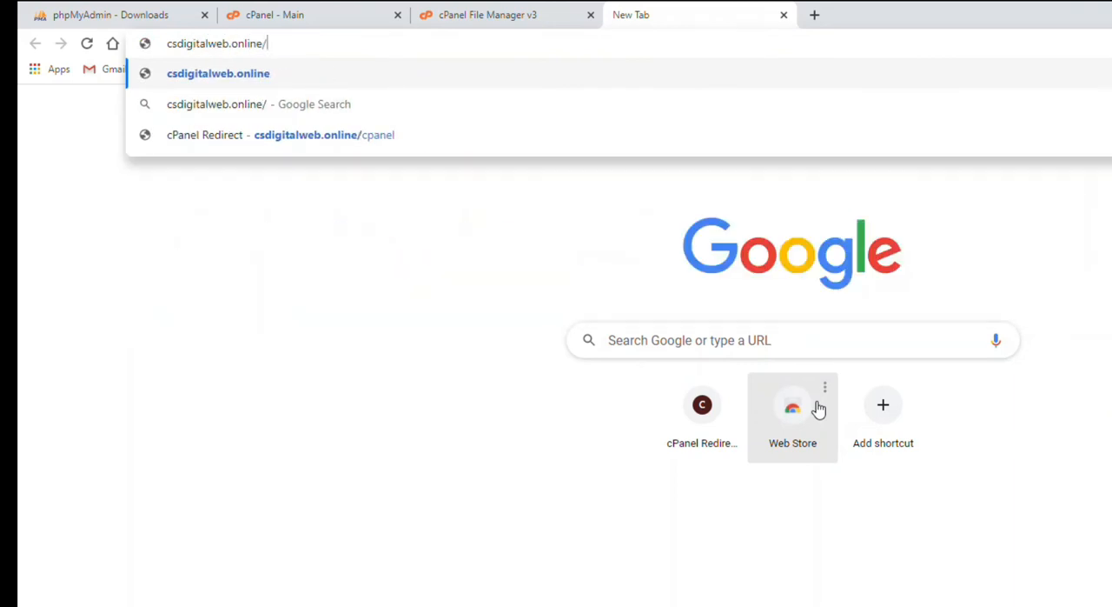
{"action": "type", "text": "phpMyAdmin/"}
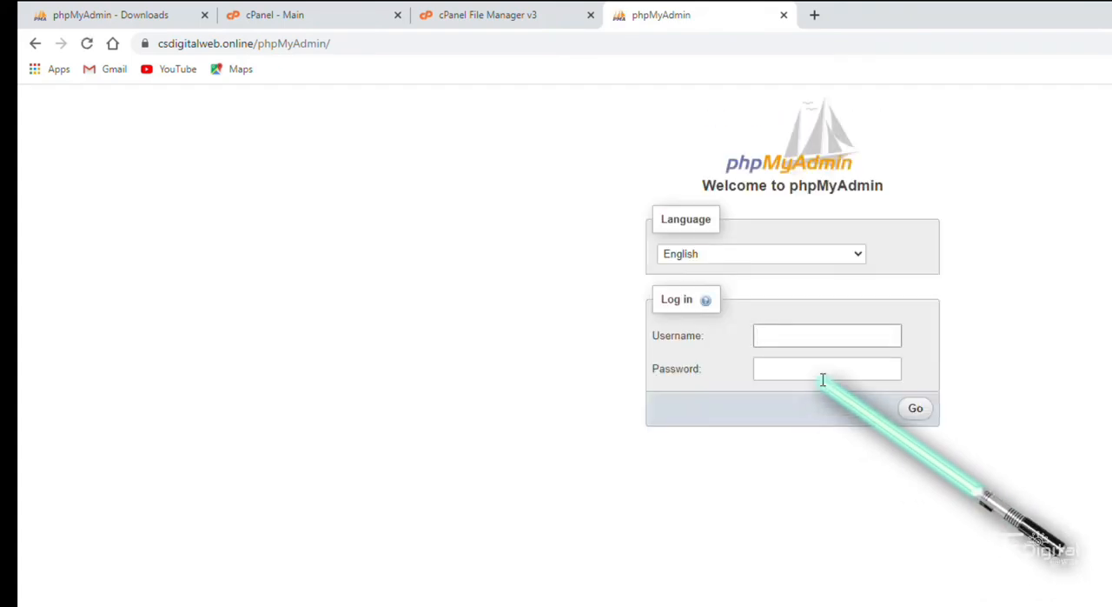
Log in to phpMyAdmin as csdisqyr_csuser using the saved credentials
{"action": "left_click", "coordinate": [827, 368]}
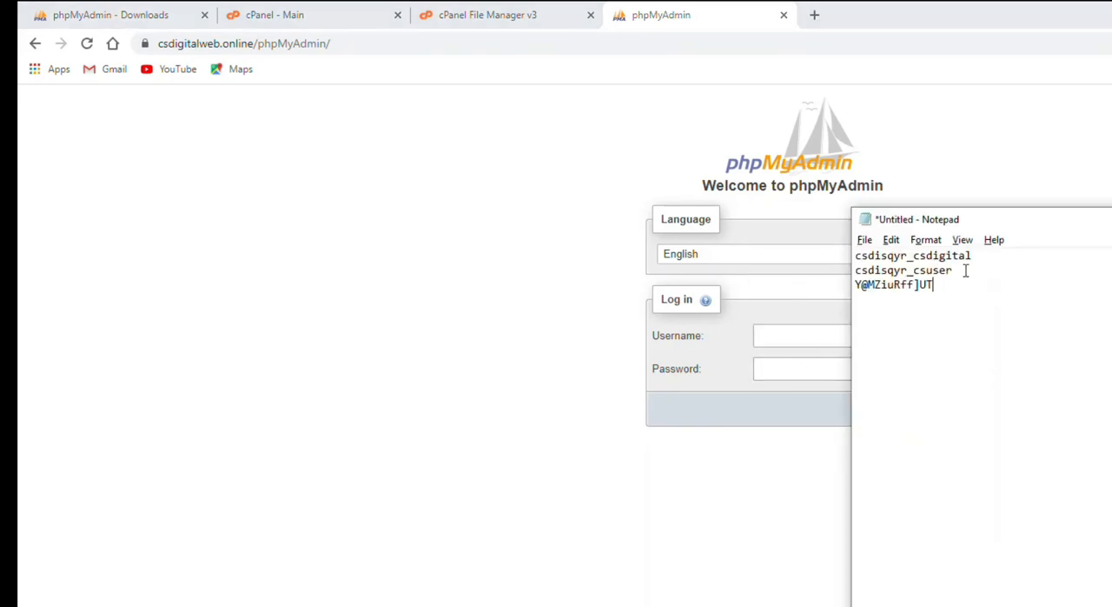
{"action": "double_click", "coordinate": [912, 271]}
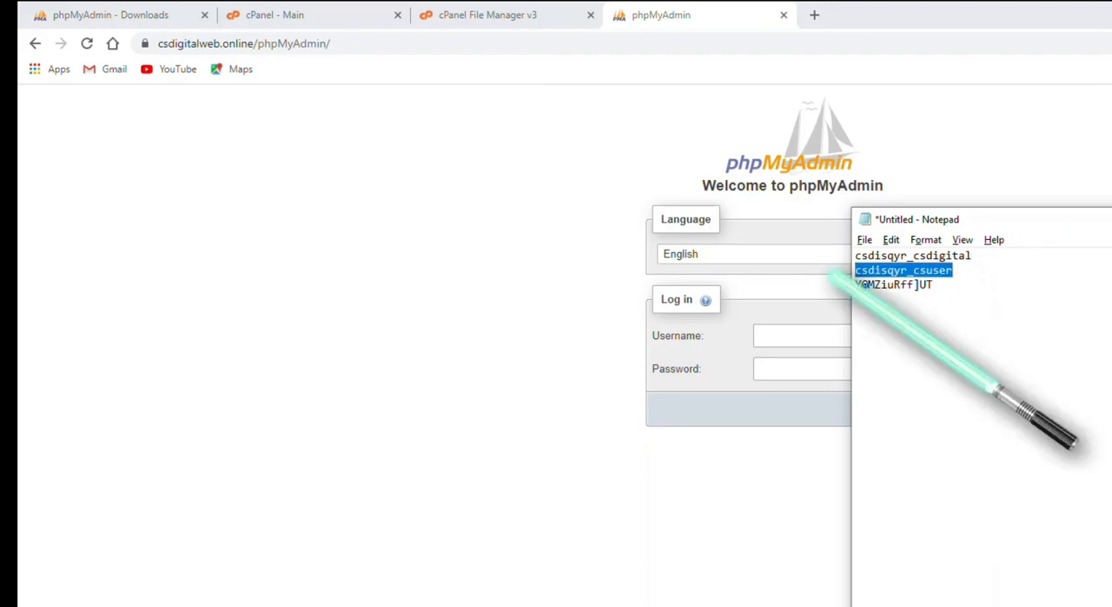
{"action": "left_click", "coordinate": [817, 333]}
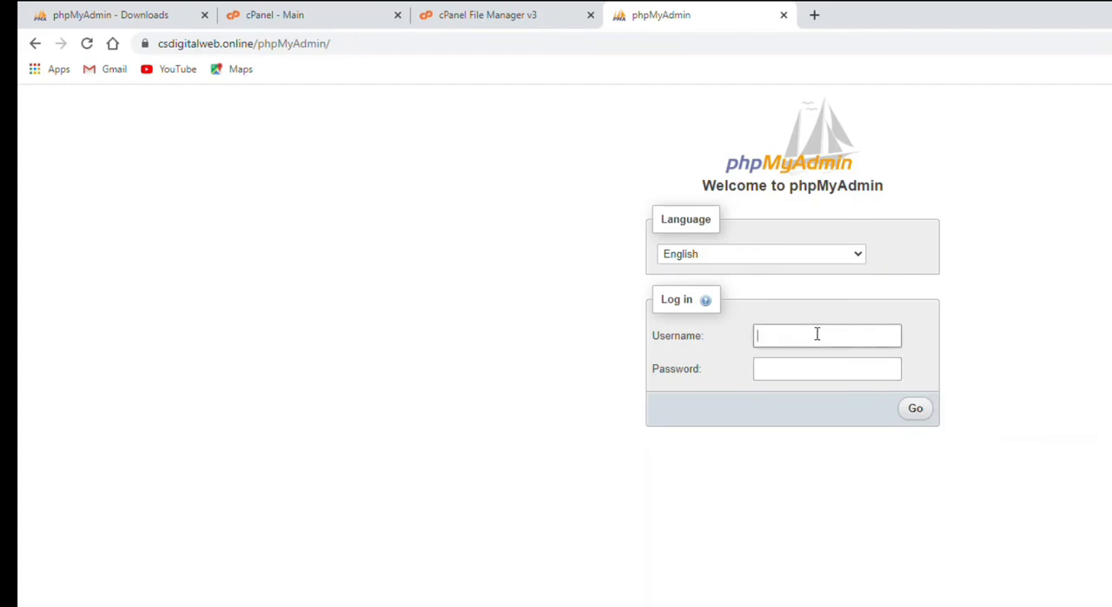
{"action": "type", "text": "csdisqyr_csuser"}
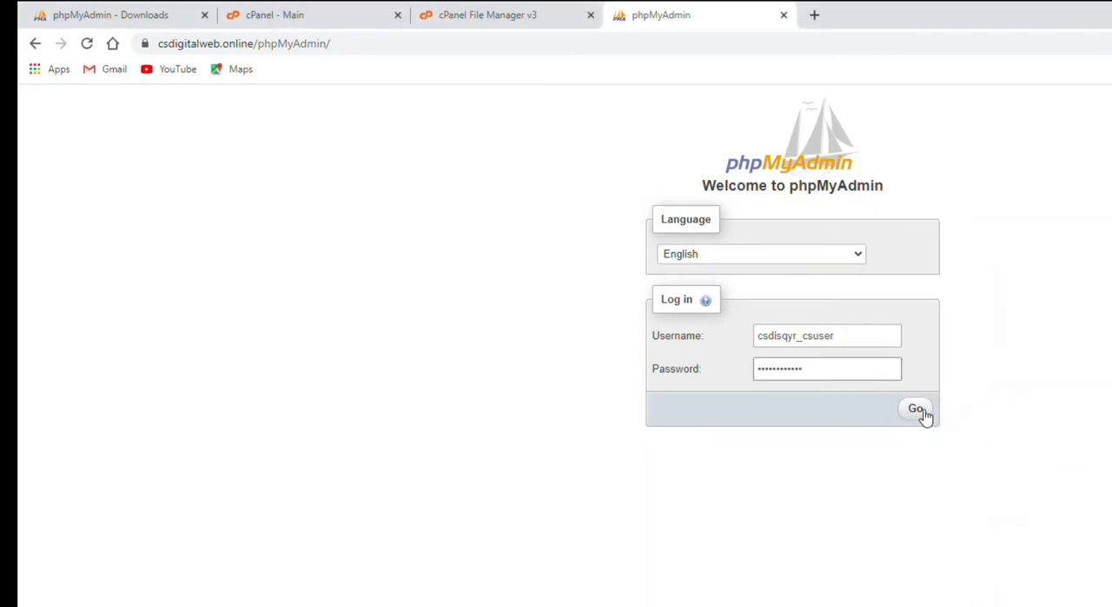
{"action": "left_click", "coordinate": [914, 409]}
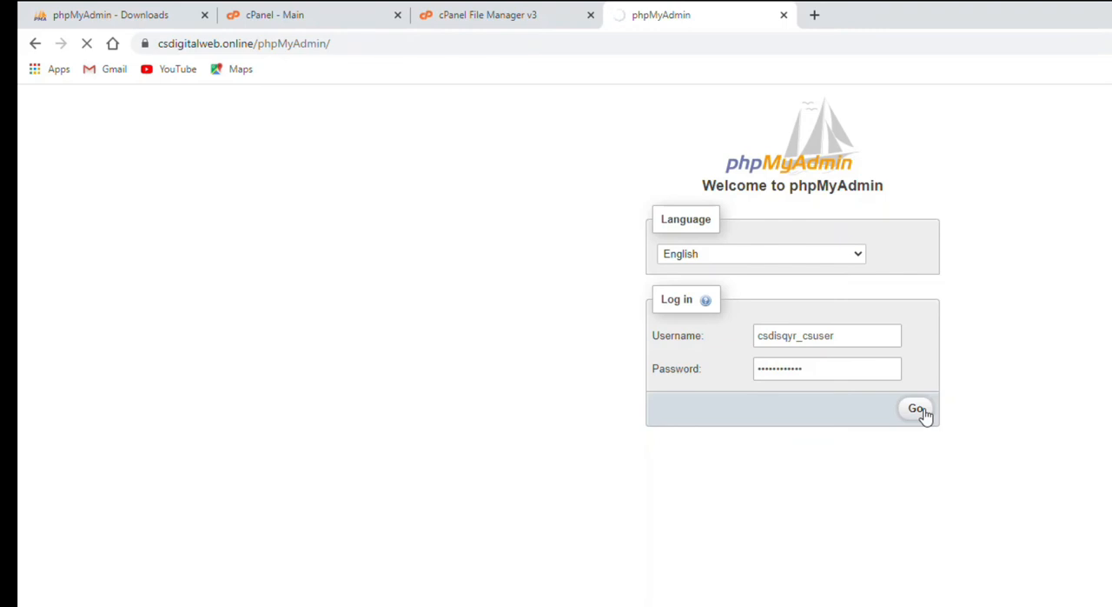
{"action": "left_click", "coordinate": [914, 408]}
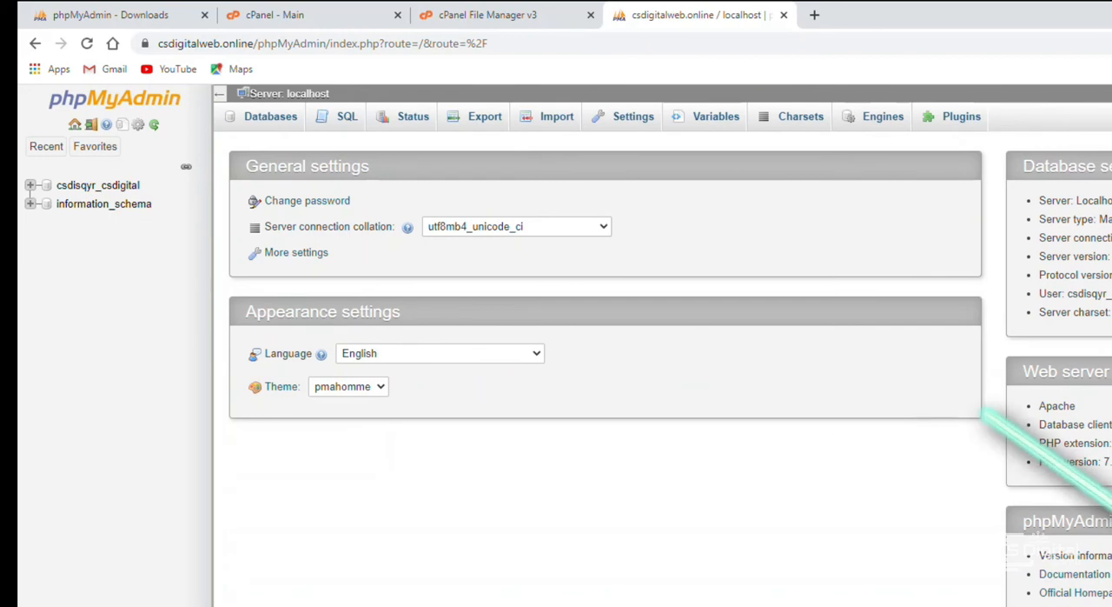
Open the empty csdisqyr_csdigital database, then return to the cPanel tab
{"action": "left_click", "coordinate": [98, 184]}
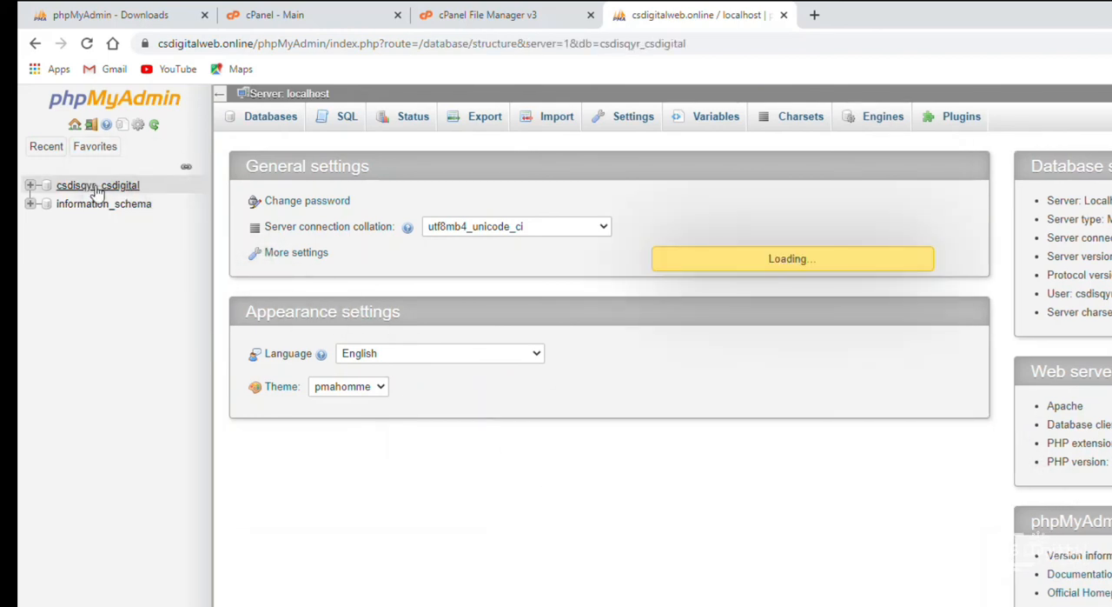
{"action": "left_click", "coordinate": [97, 184]}
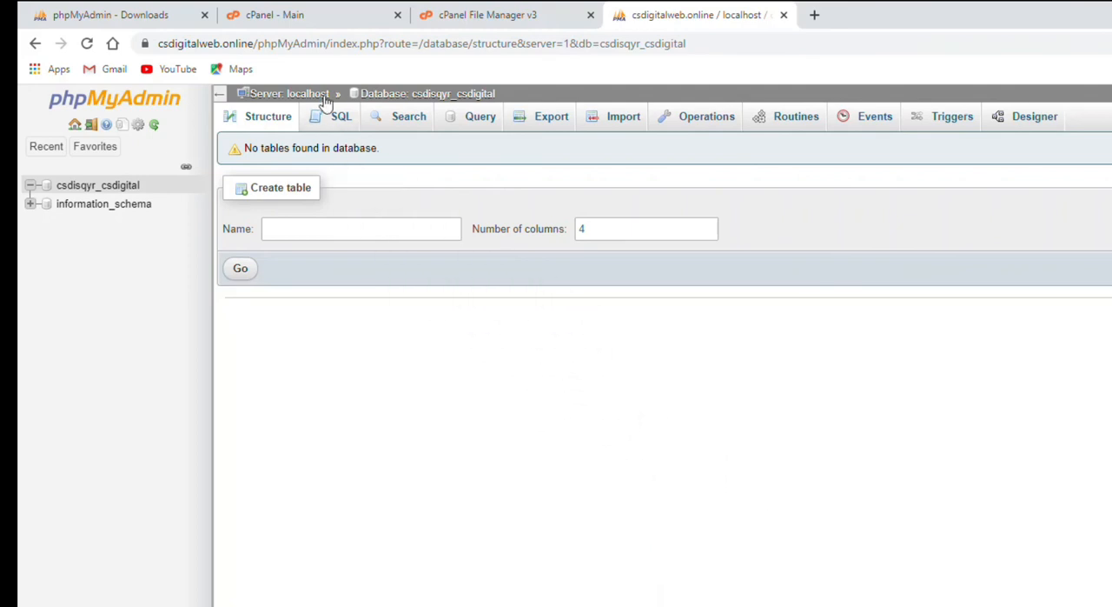
{"action": "left_click", "coordinate": [275, 14]}
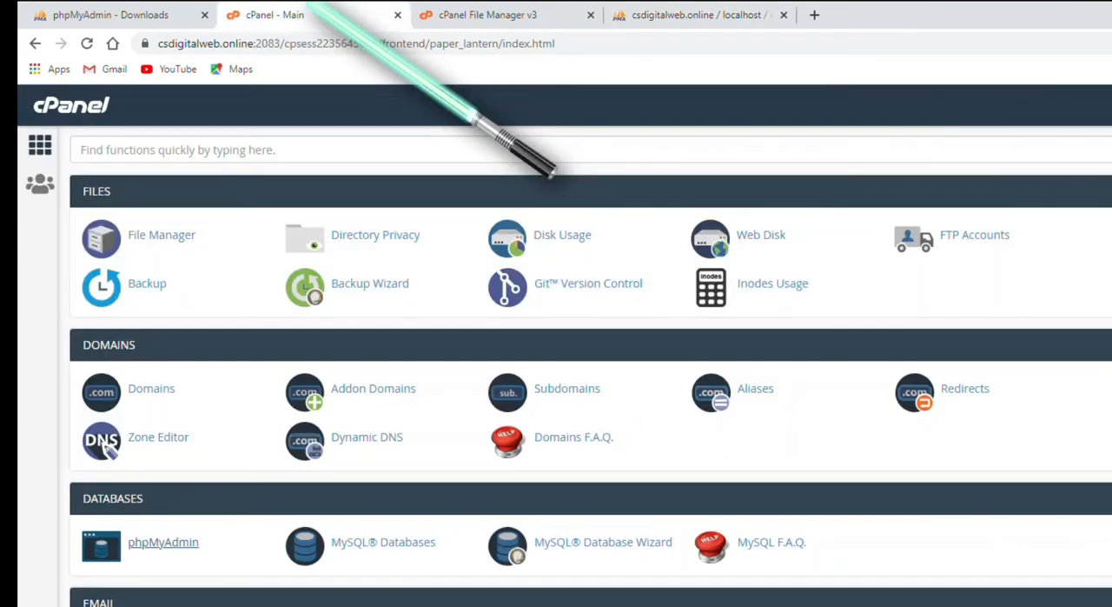
{"action": "mouse_move", "coordinate": [603, 542]}
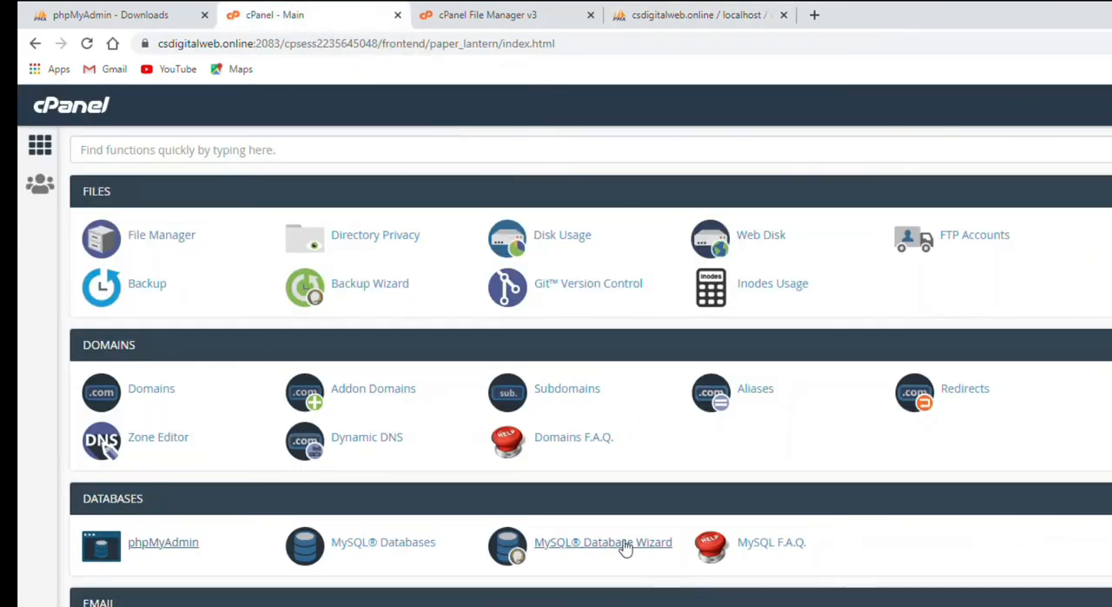
Create database csdisqyr_csdigit1 and user csdig1 with a generated strong password
{"action": "left_click", "coordinate": [603, 542]}
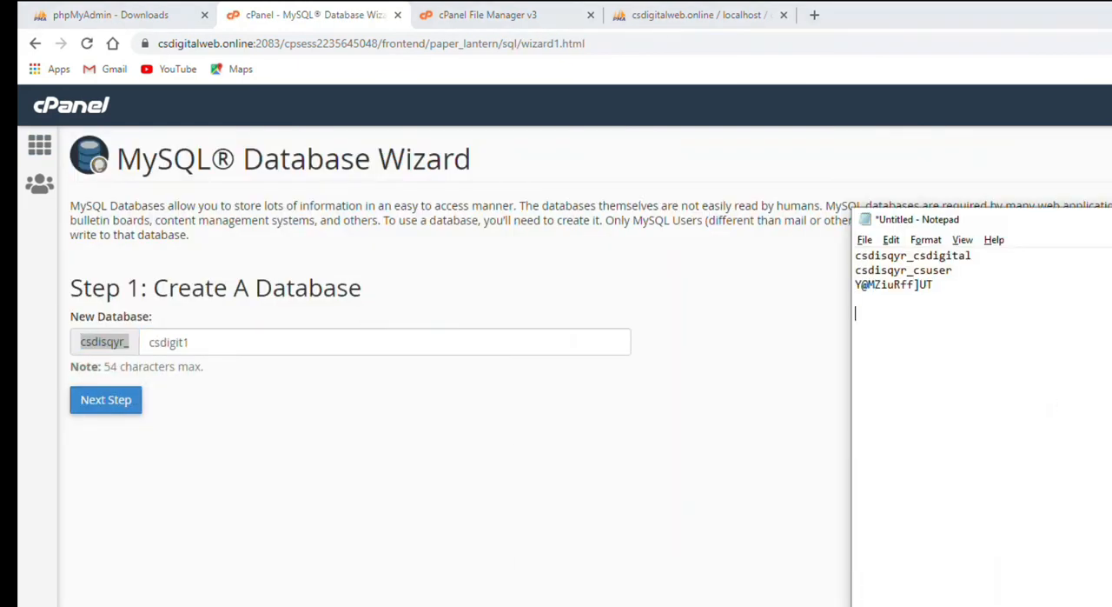
{"action": "left_click", "coordinate": [104, 400]}
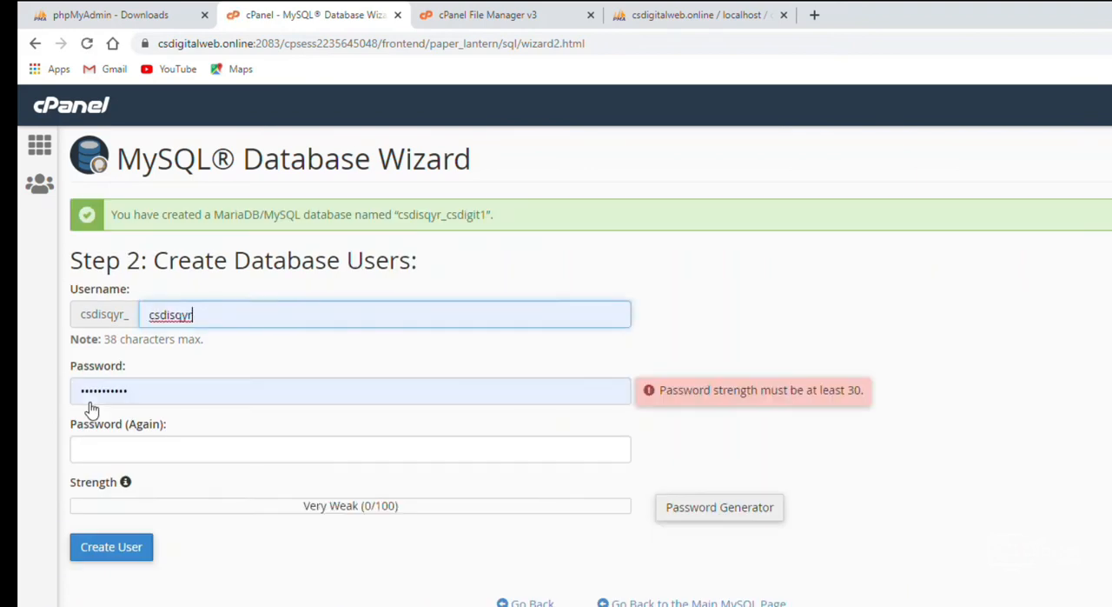
{"action": "type", "text": "csdig1"}
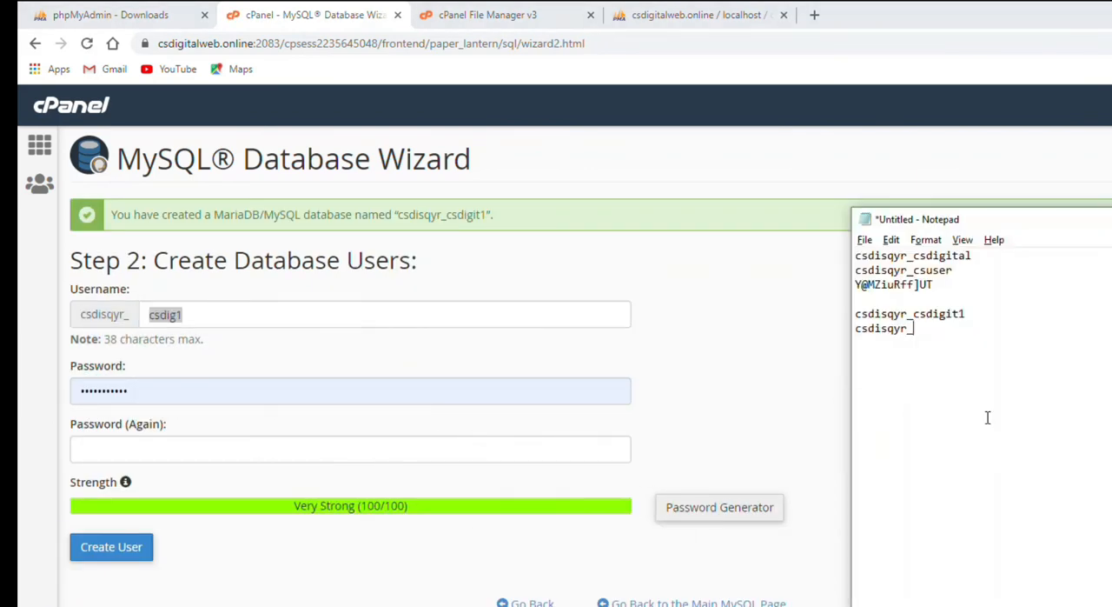
{"action": "left_click", "coordinate": [719, 507]}
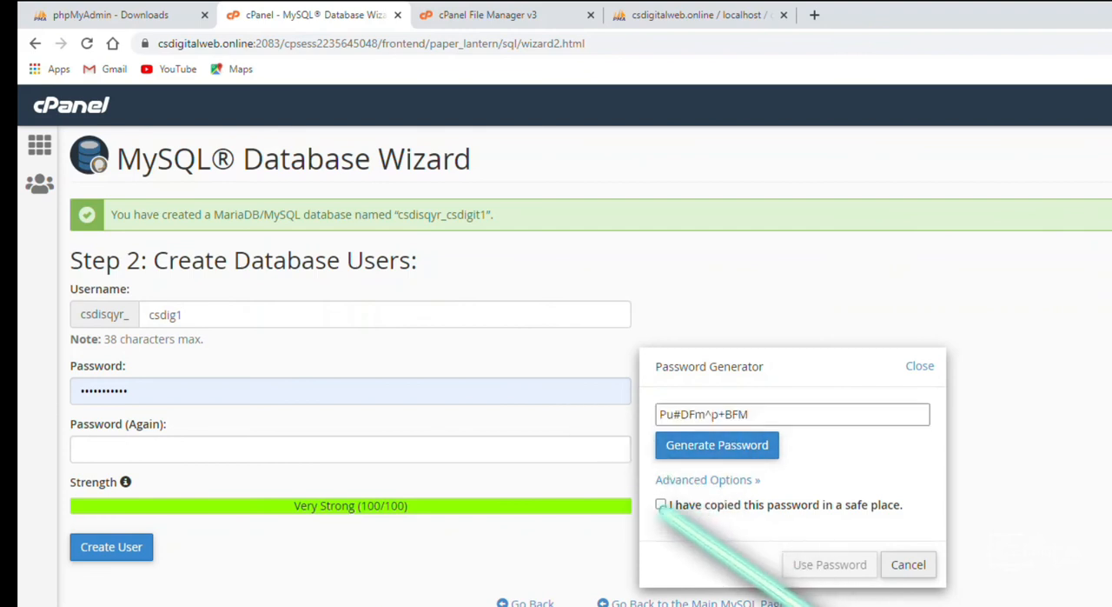
{"action": "left_click", "coordinate": [111, 545]}
{"action": "type", "text": "csdigita"}
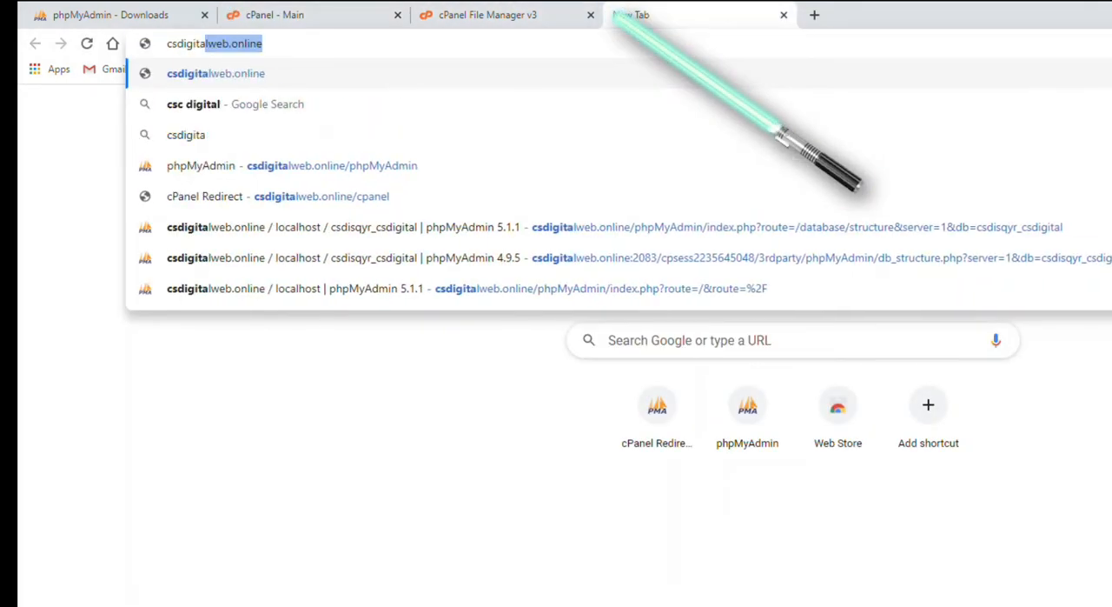
Log in to phpMyAdmin at csdigitalweb.online/phpMyAdmin as csdisqyr_csdig1
{"action": "type", "text": "/phpMyAdmin"}
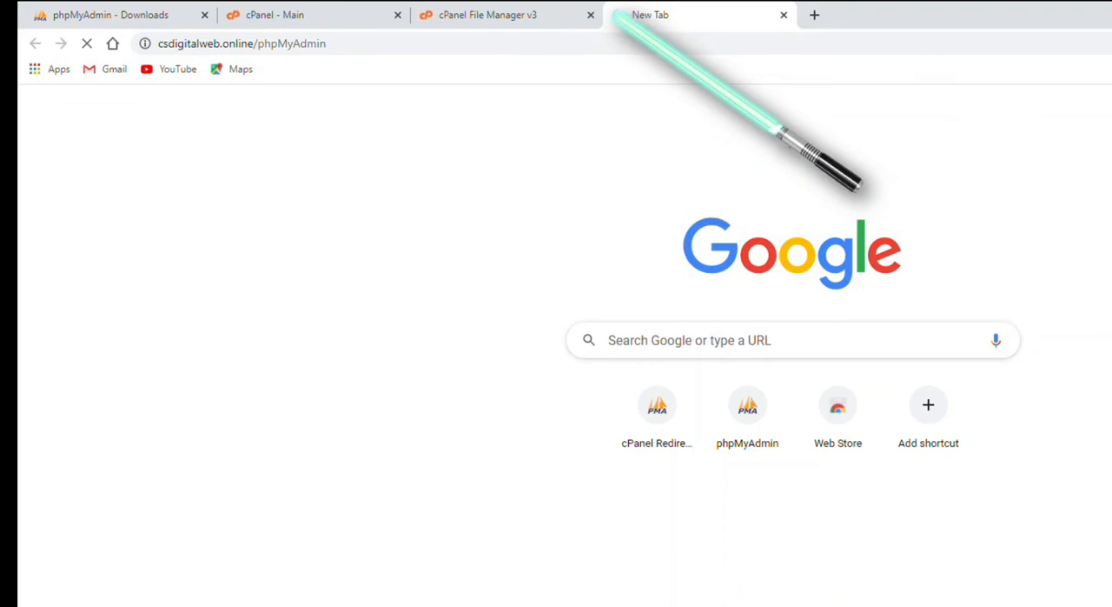
{"action": "left_click", "coordinate": [748, 403]}
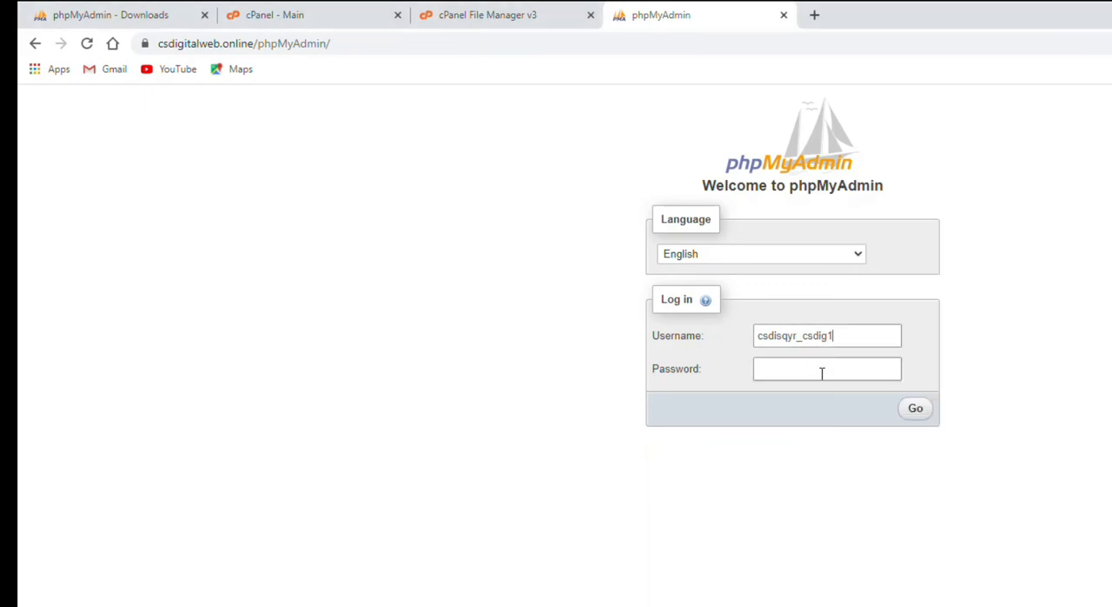
{"action": "left_click", "coordinate": [914, 409]}
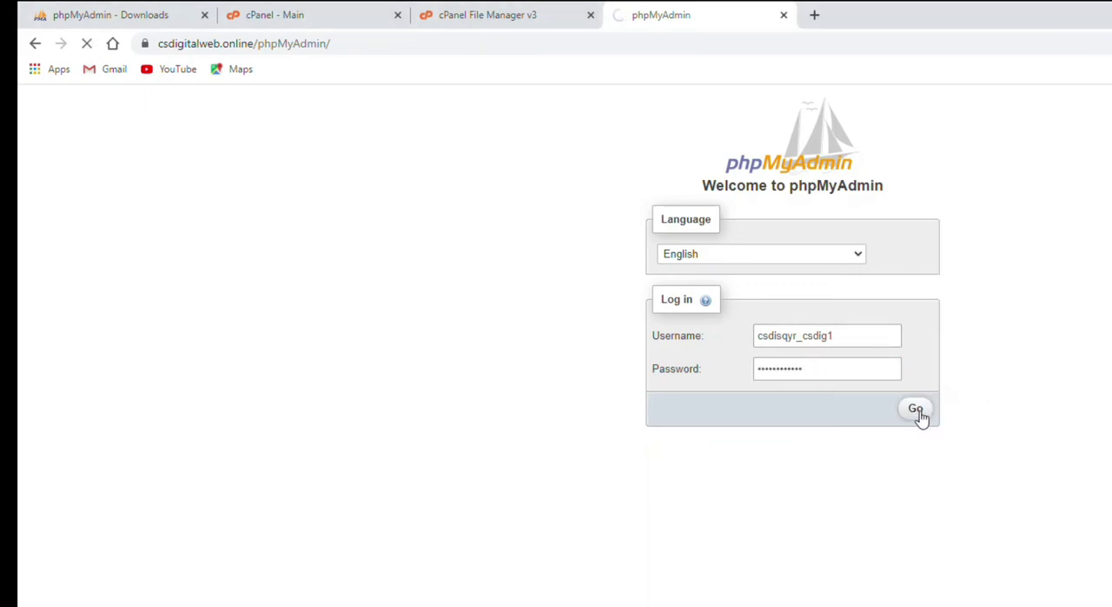
{"action": "left_click", "coordinate": [914, 408]}
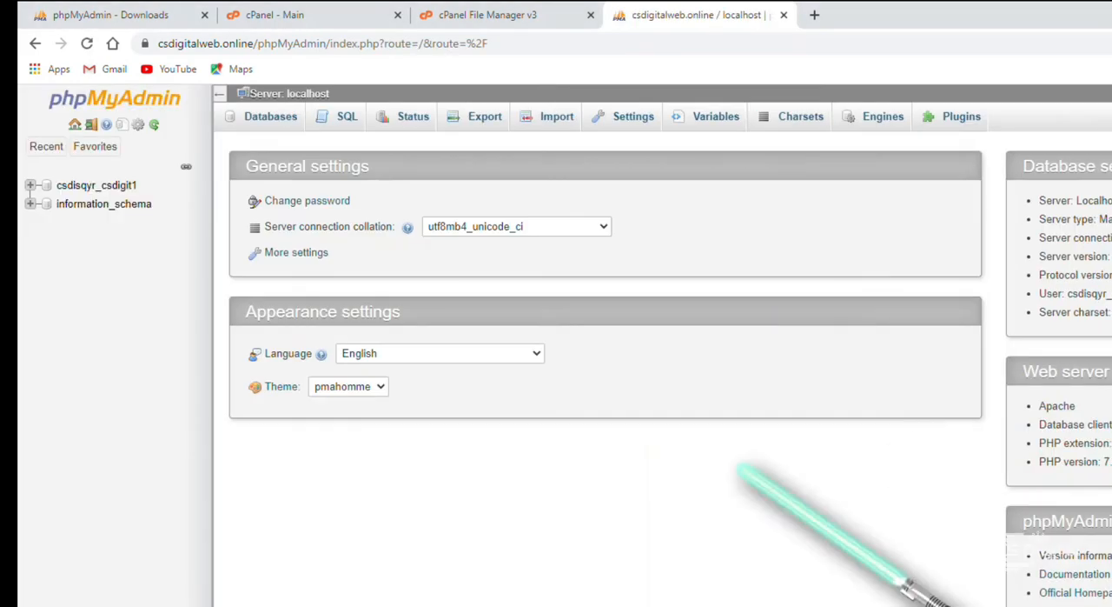
View the empty csdisqyr_csdigit1 database, then return to cPanel's File Manager
{"action": "left_click", "coordinate": [95, 184]}
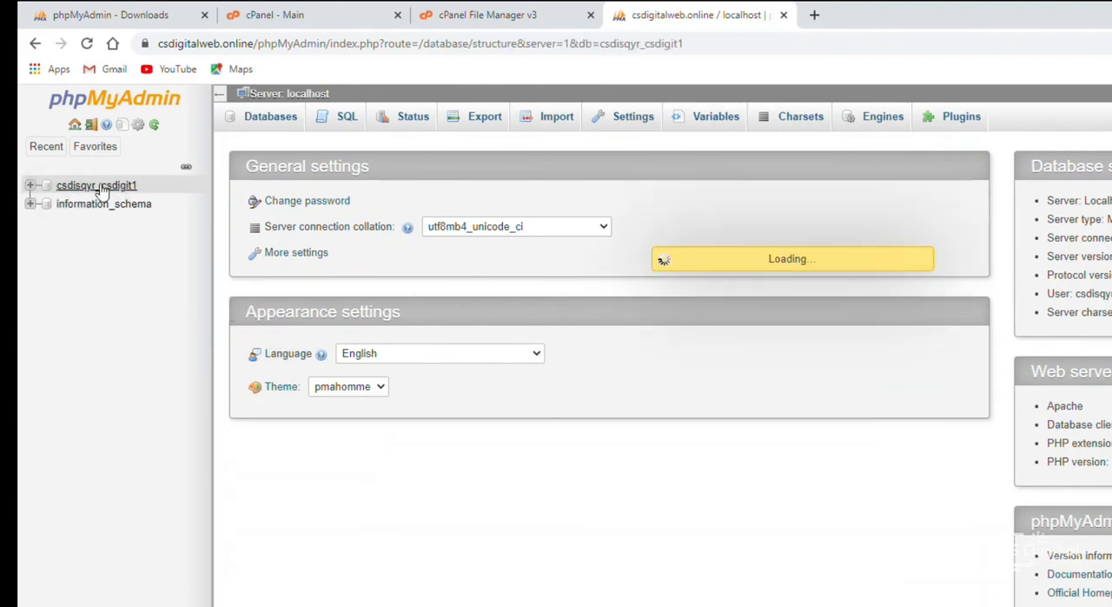
{"action": "left_click", "coordinate": [95, 184]}
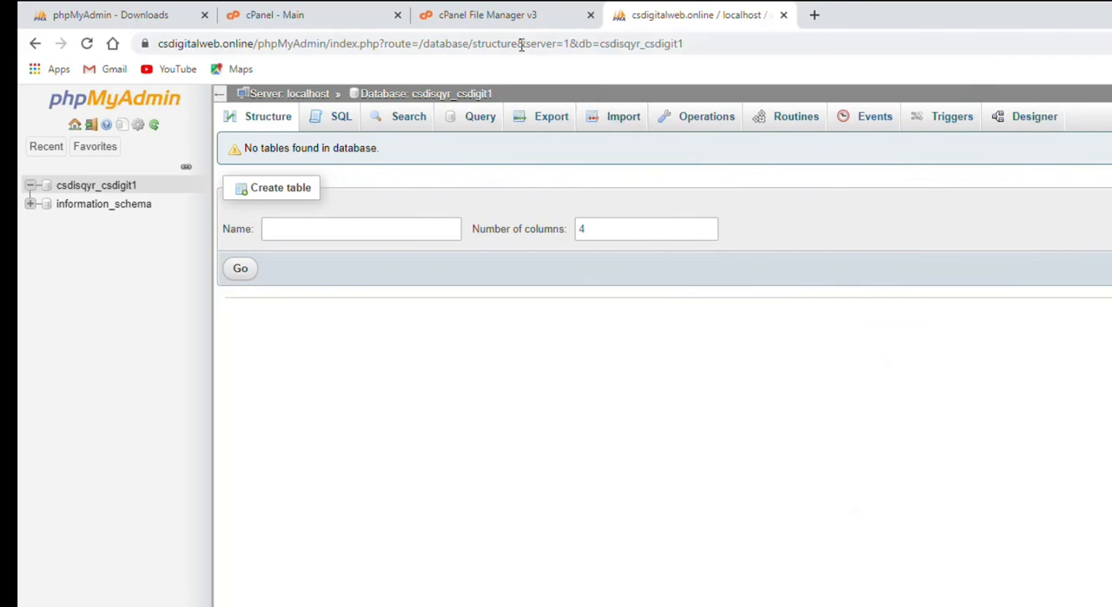
{"action": "left_click", "coordinate": [487, 14]}
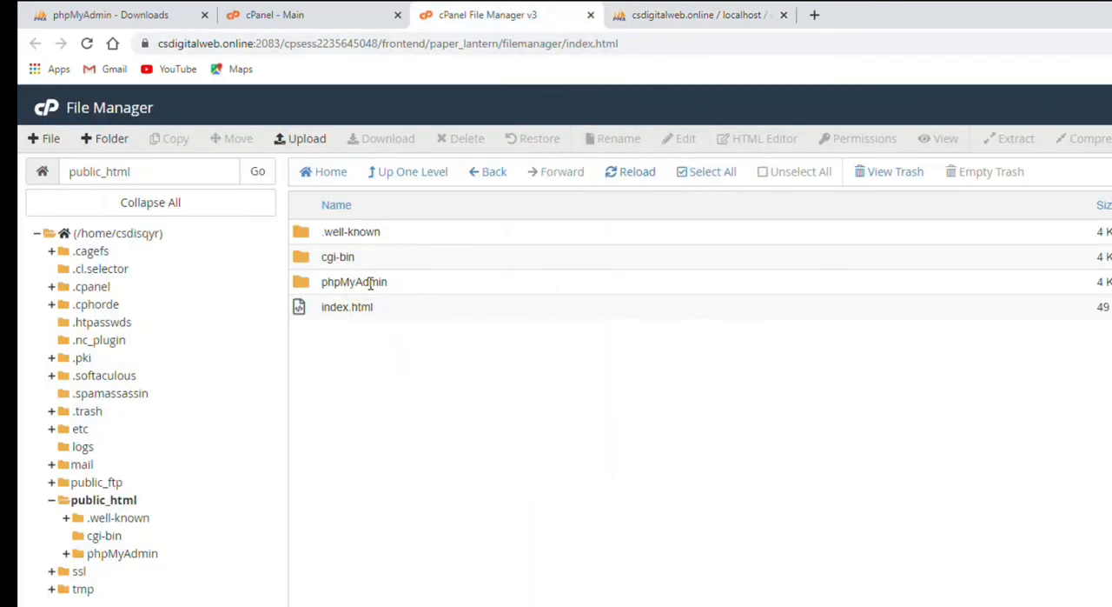
Rename public_html's phpMyAdmin folder to dbadmin so it loads at csdigitalweb.online/dbadmin
{"action": "double_click", "coordinate": [354, 282]}
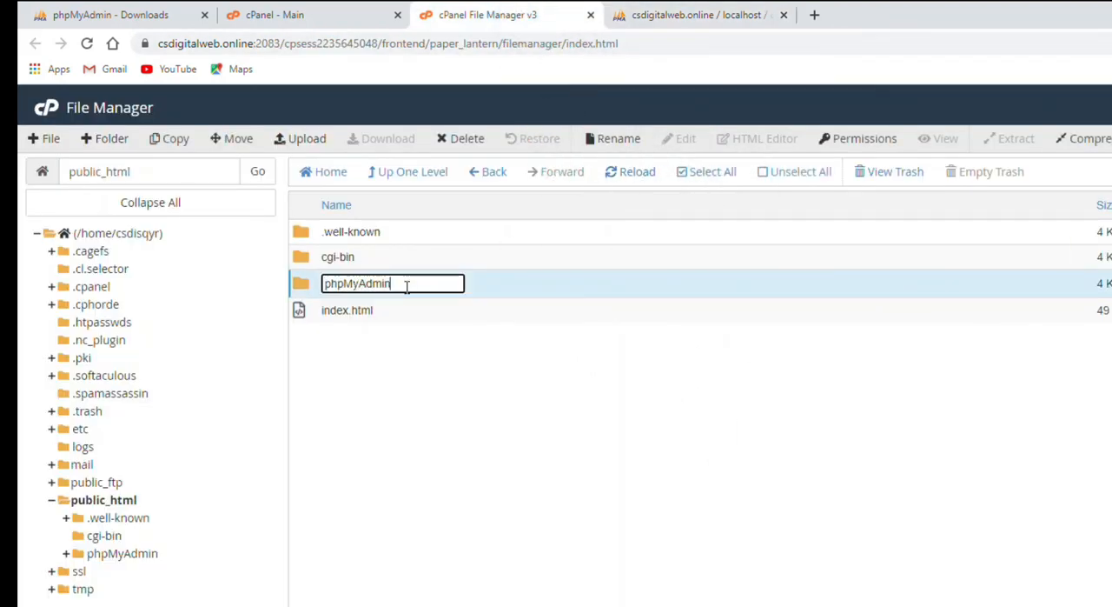
{"action": "type", "text": "dbadmin"}
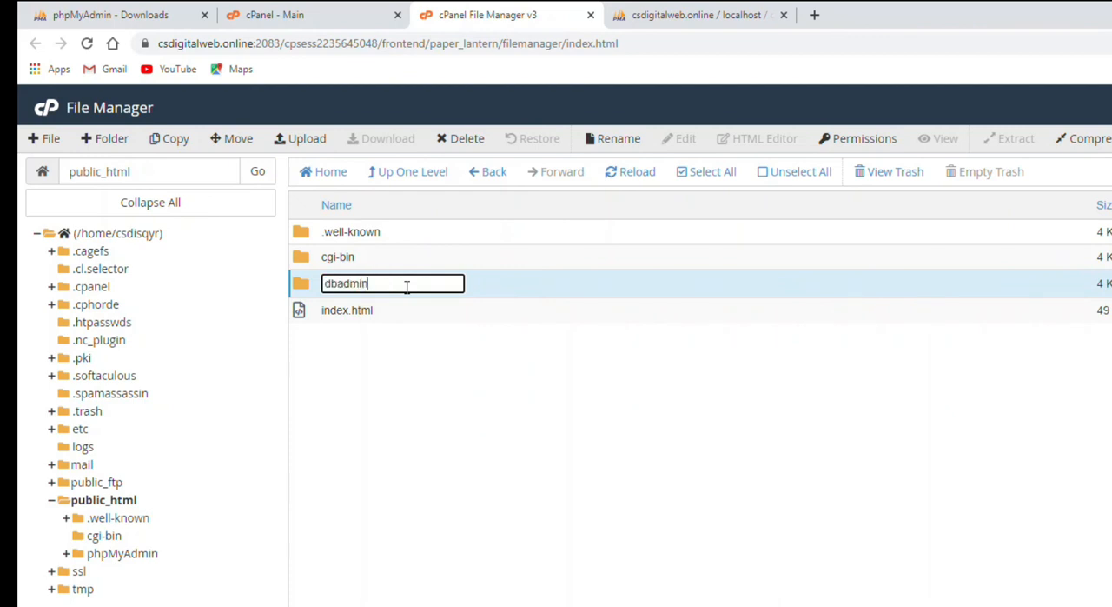
{"action": "key", "text": "Return"}
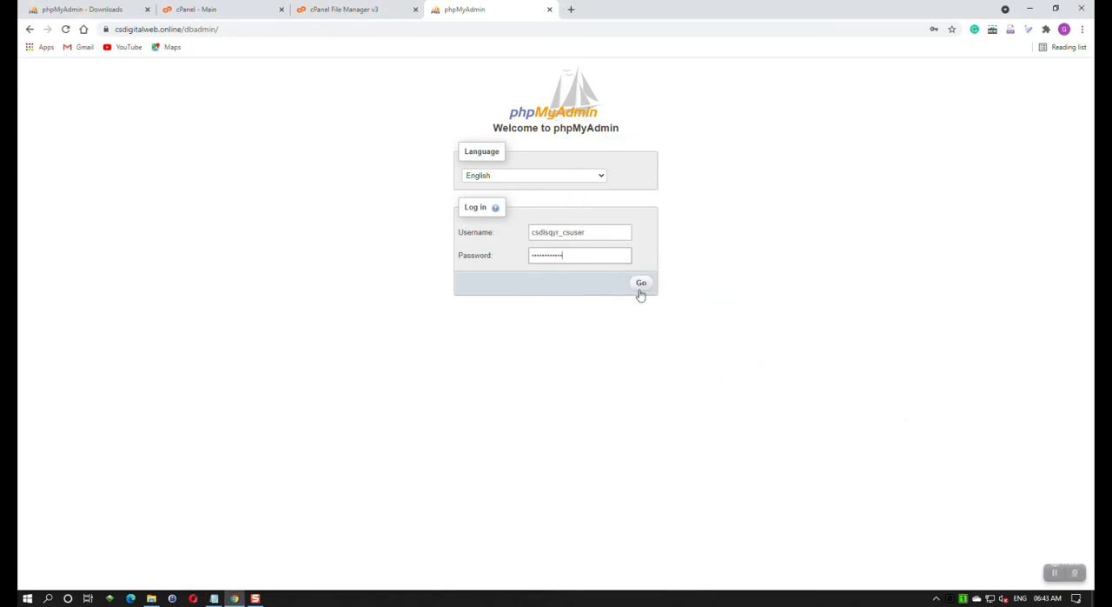
Log in at csdigitalweb.online/dbadmin as csdisqyr_csuser and view the empty csdisqyr_csdigital database
{"action": "left_click", "coordinate": [641, 283]}
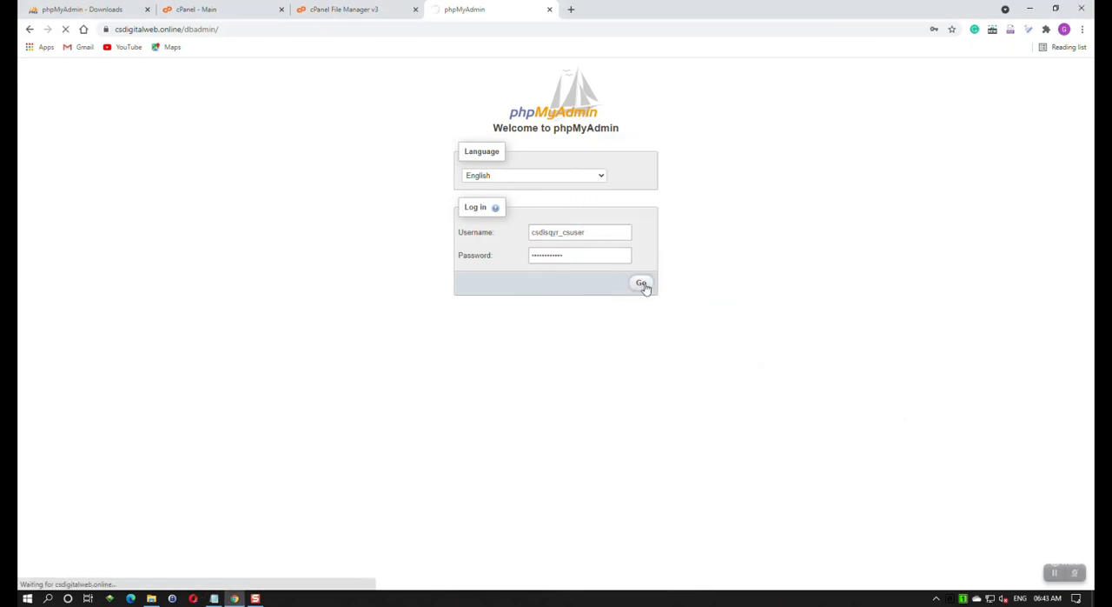
{"action": "left_click", "coordinate": [641, 284]}
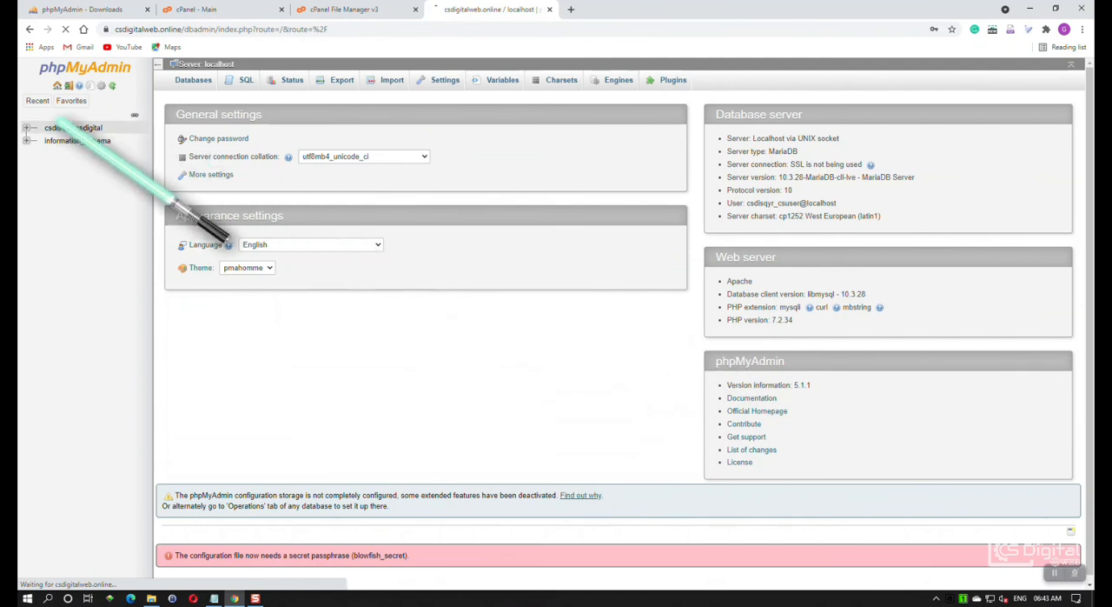
{"action": "left_click", "coordinate": [73, 129]}
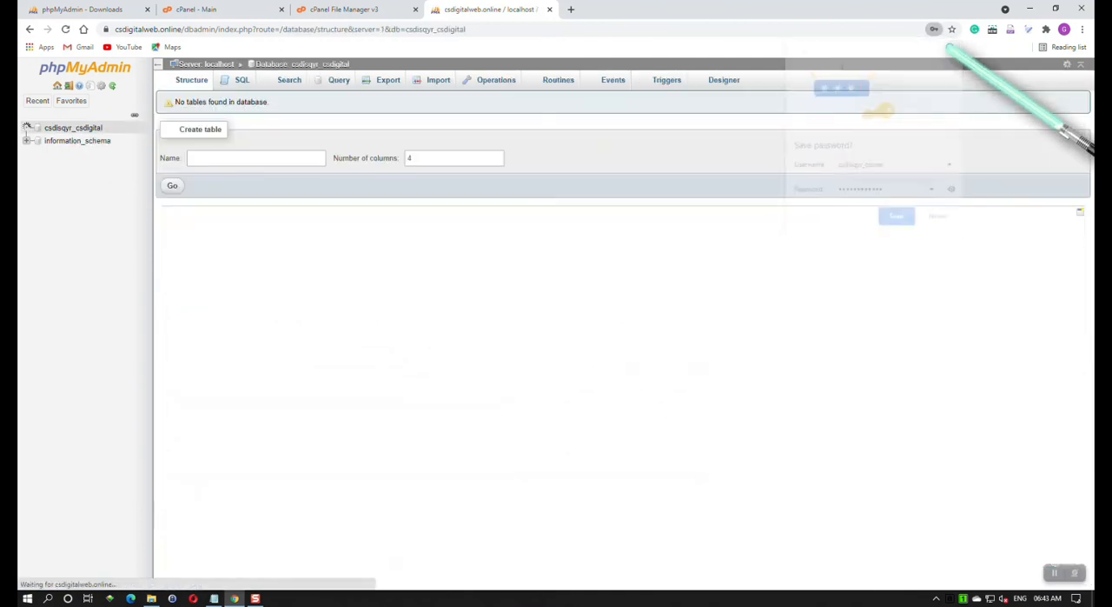